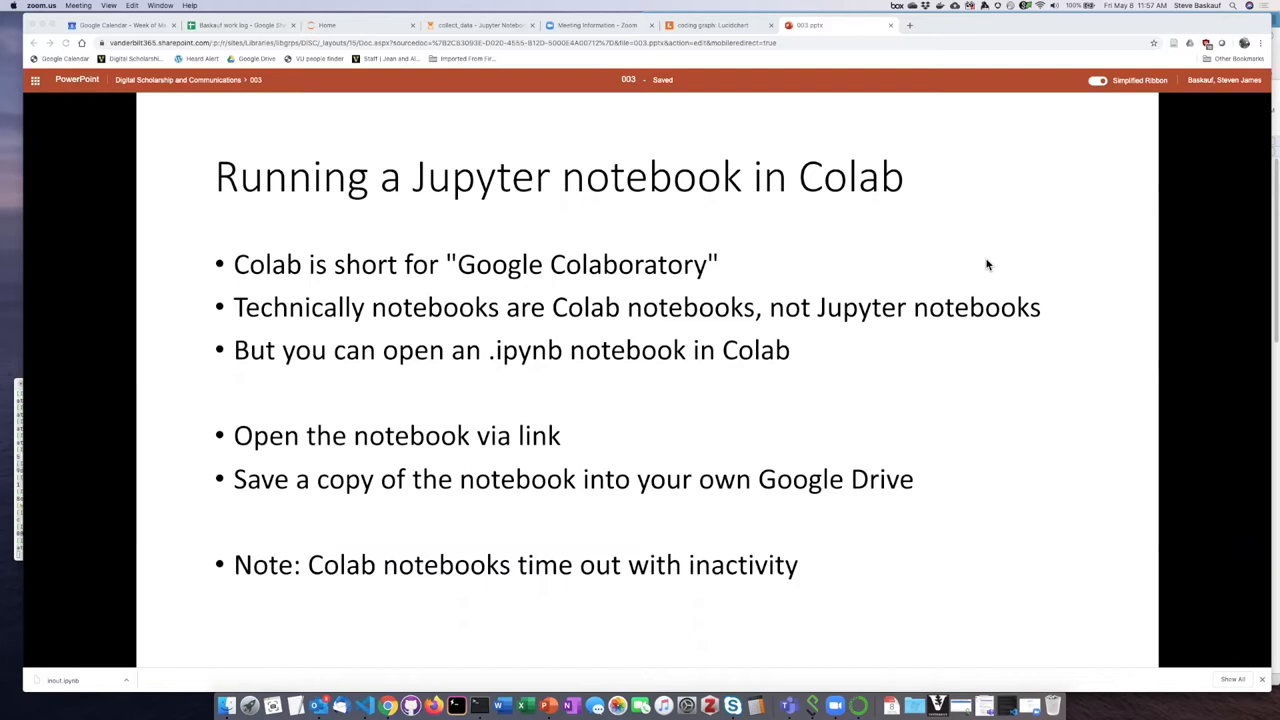
mouse_move(538, 281)
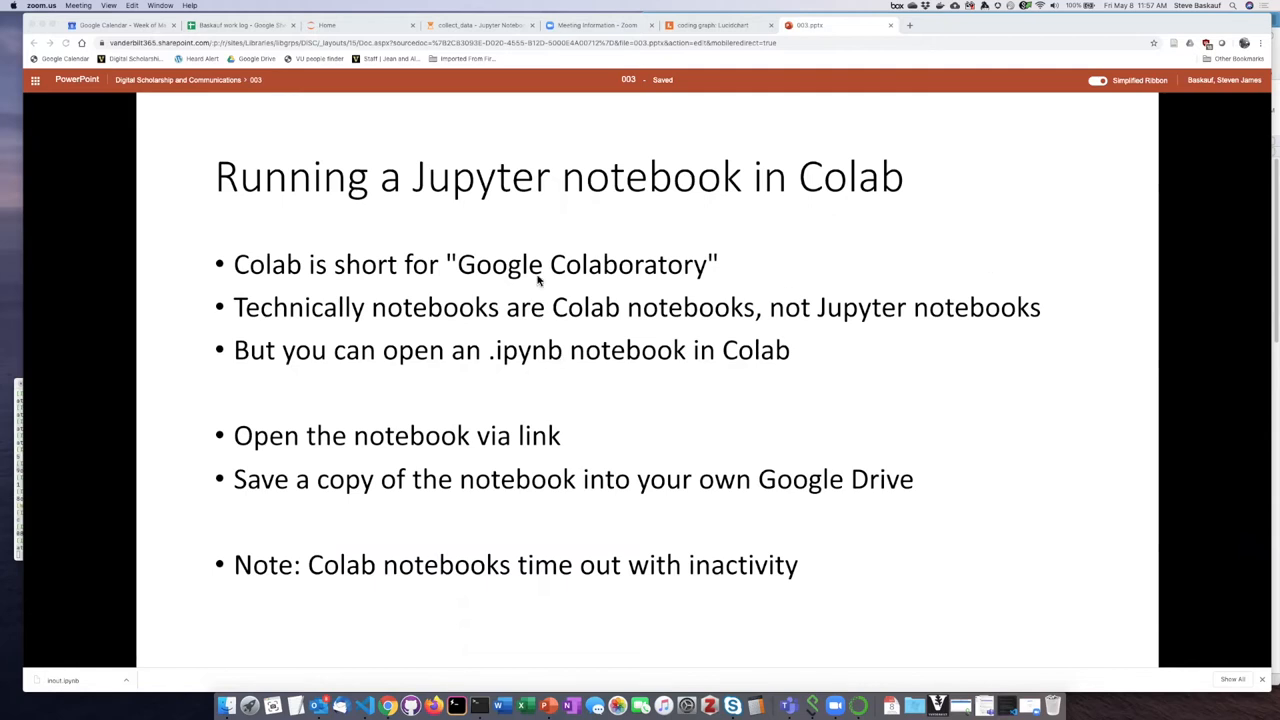
mouse_move(543, 281)
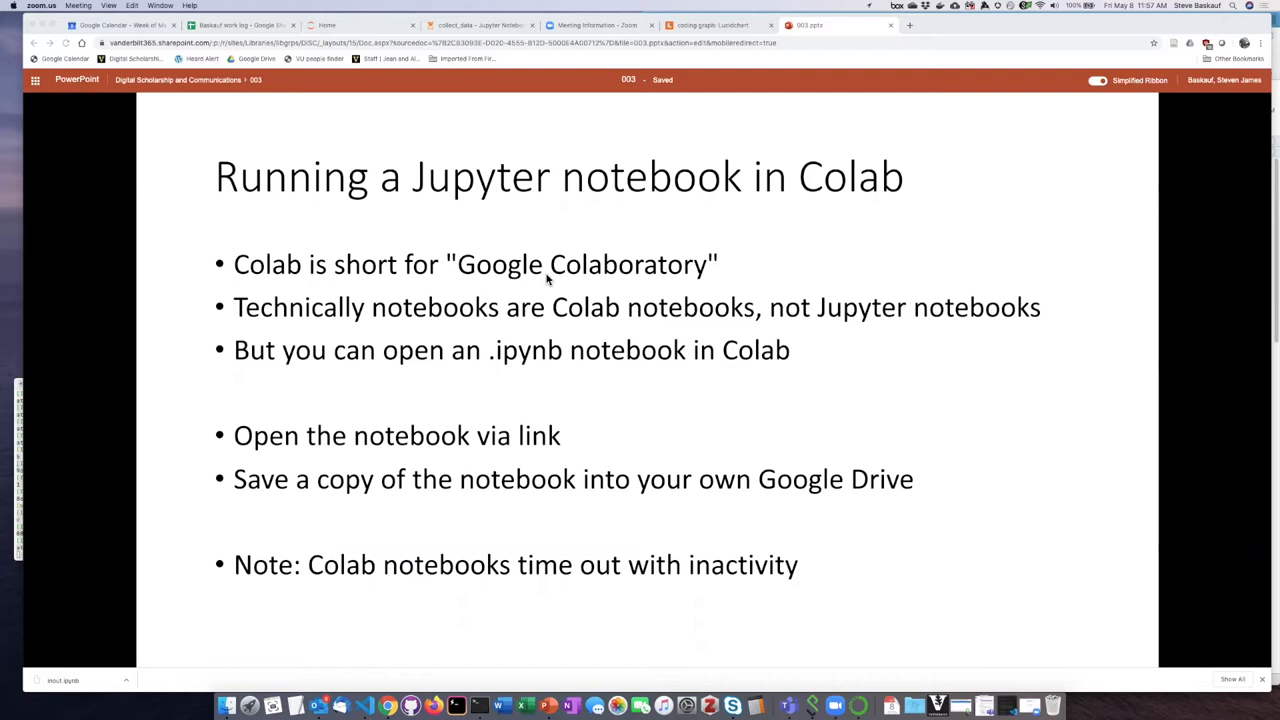
mouse_move(925, 318)
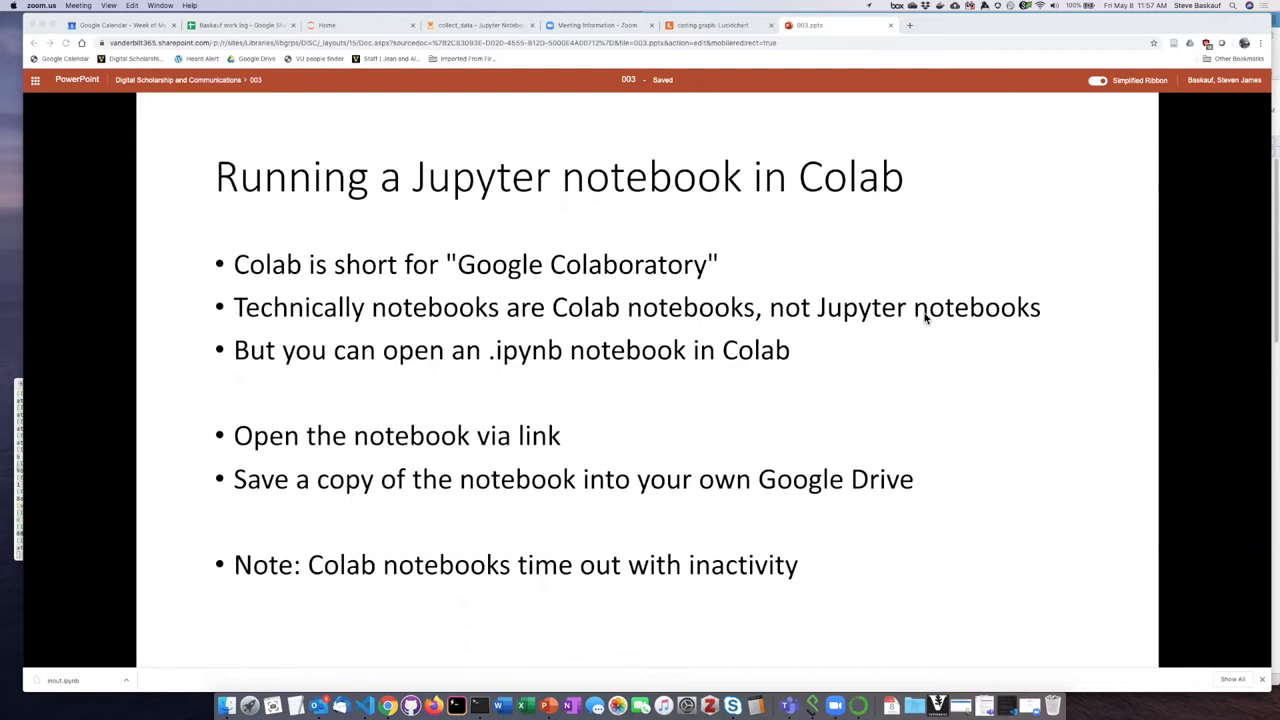
mouse_move(875, 332)
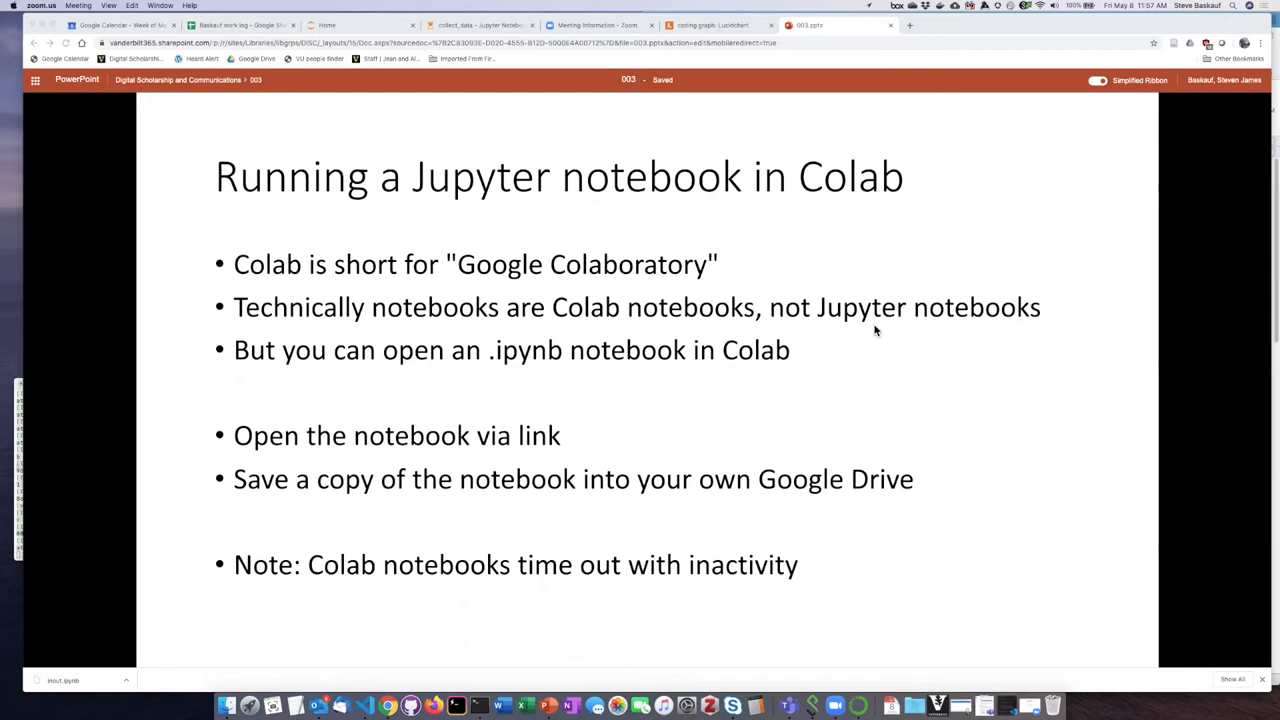
mouse_move(558, 382)
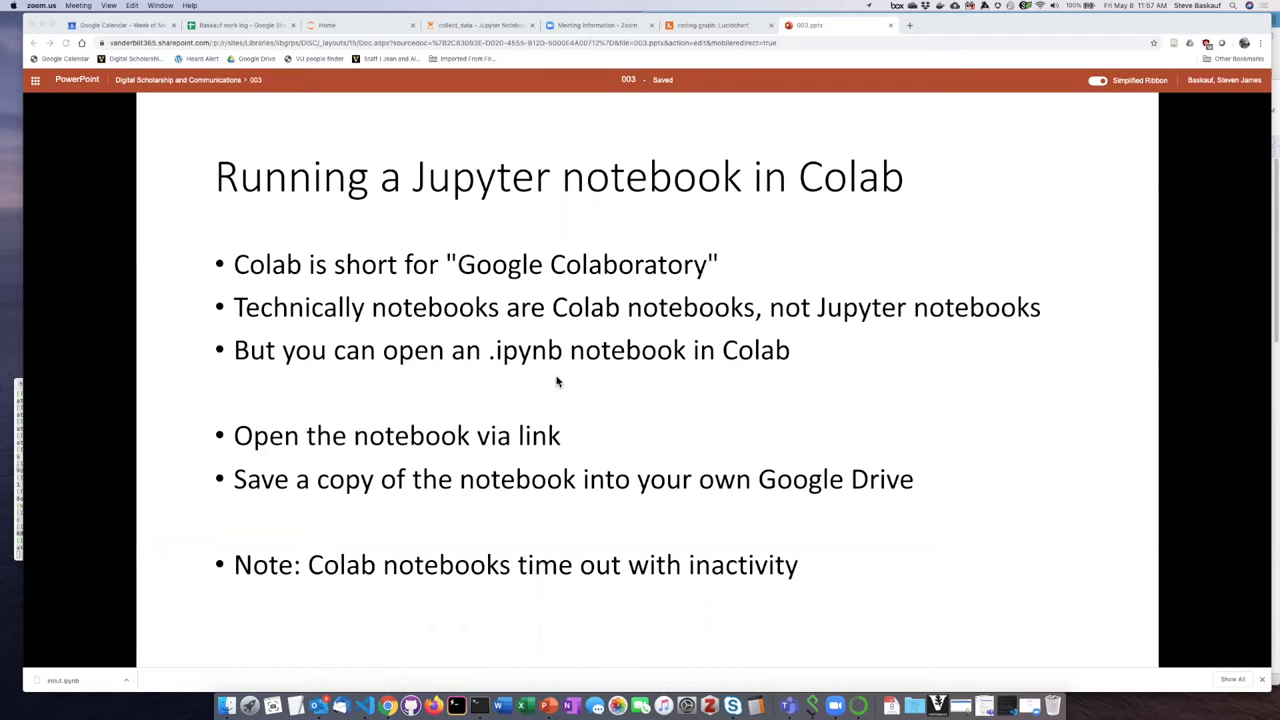
mouse_move(649, 378)
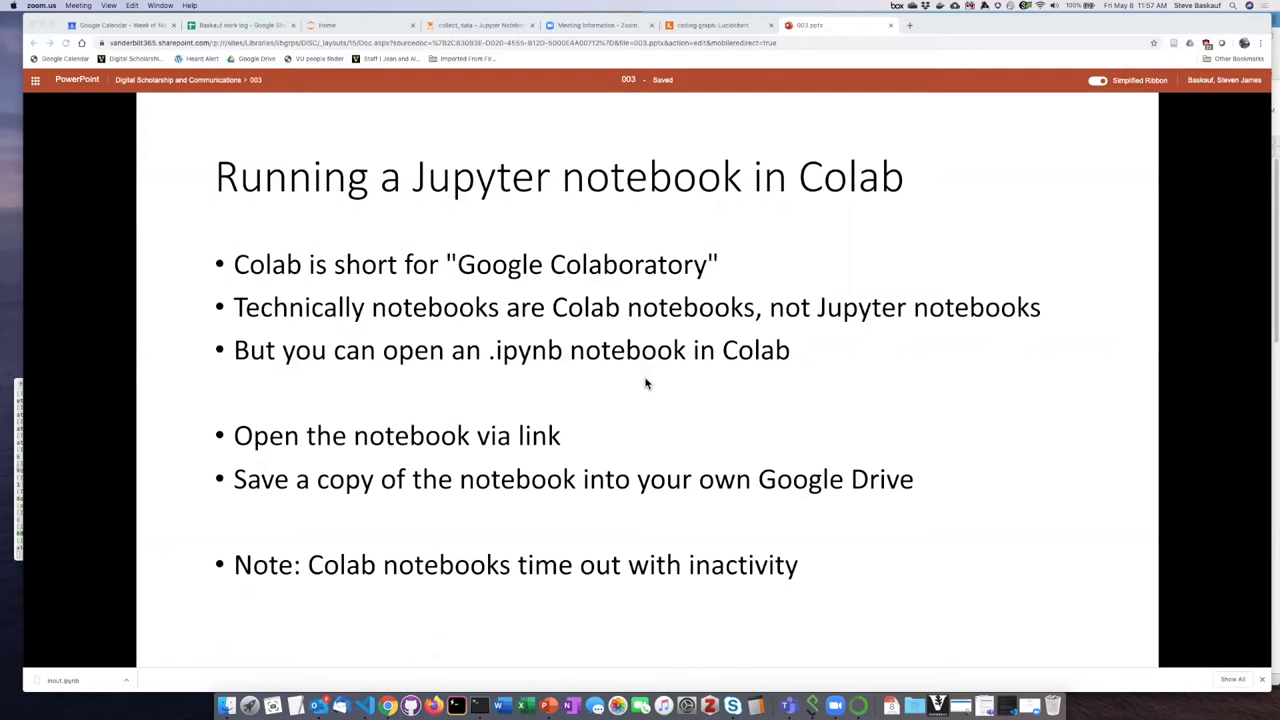
mouse_move(588, 380)
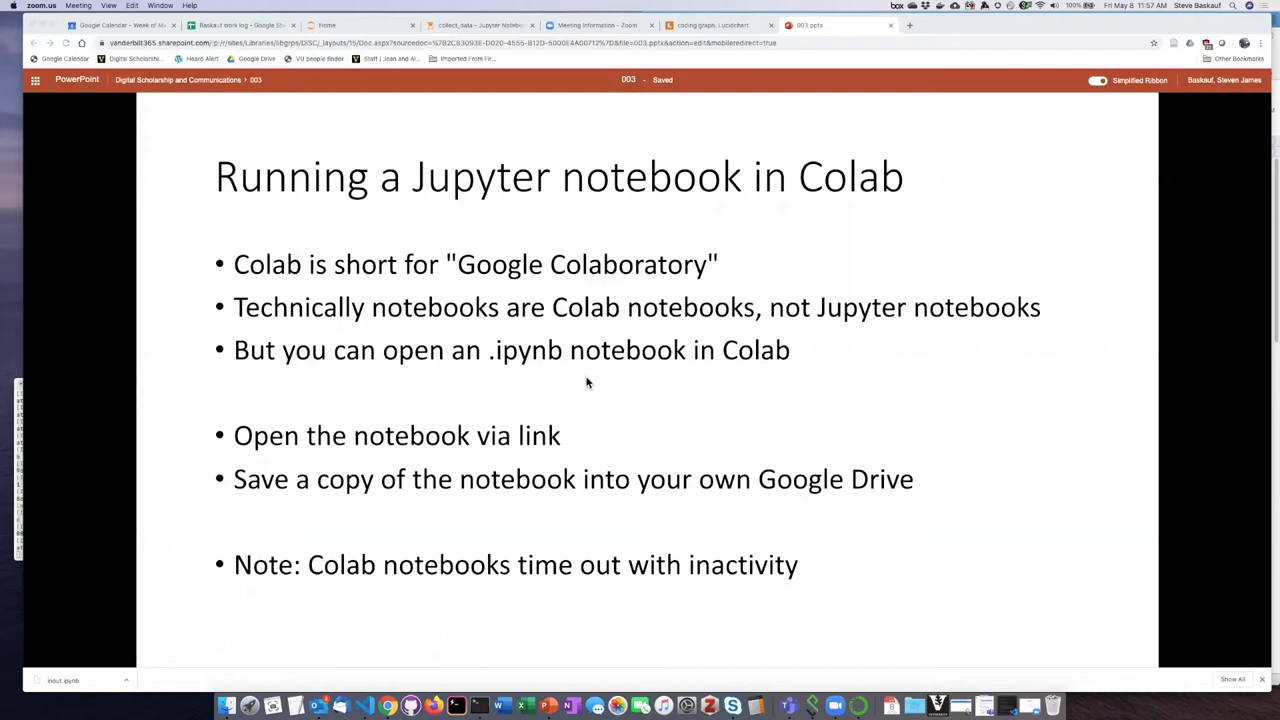
mouse_move(638, 358)
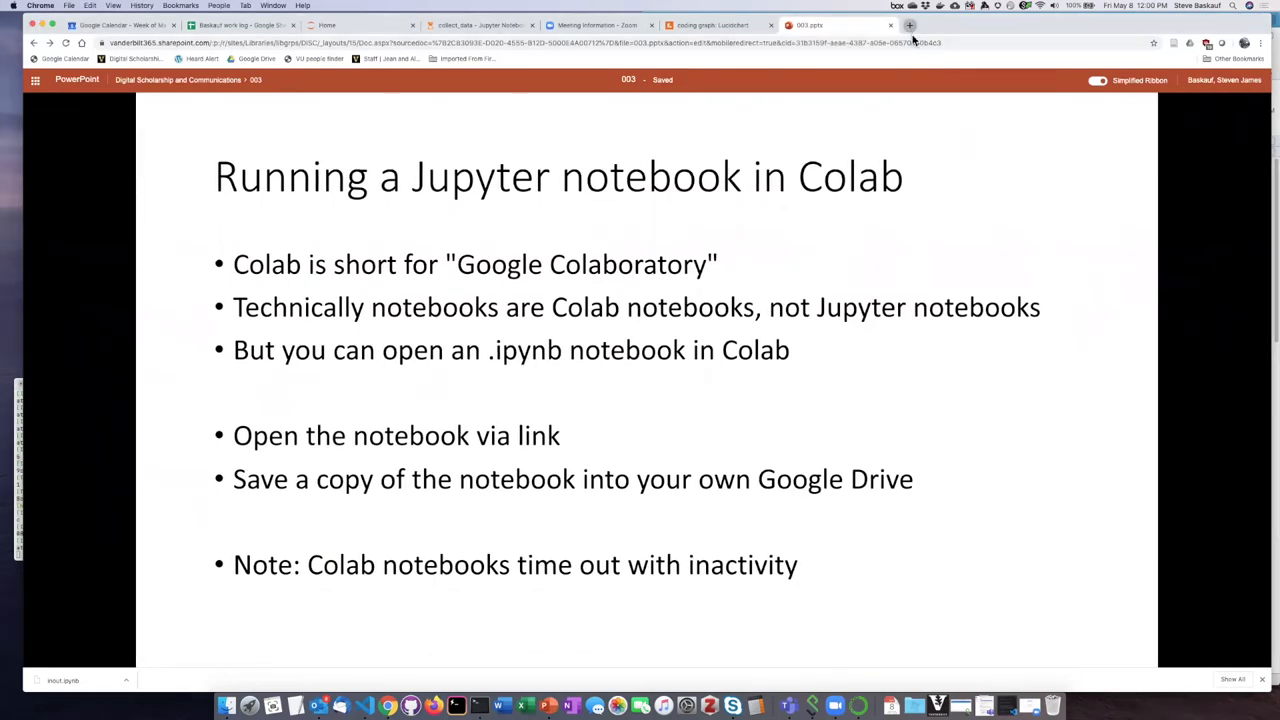
Step: Open a new browser tab to reach Google Drive's My Drive
left_click(909, 25)
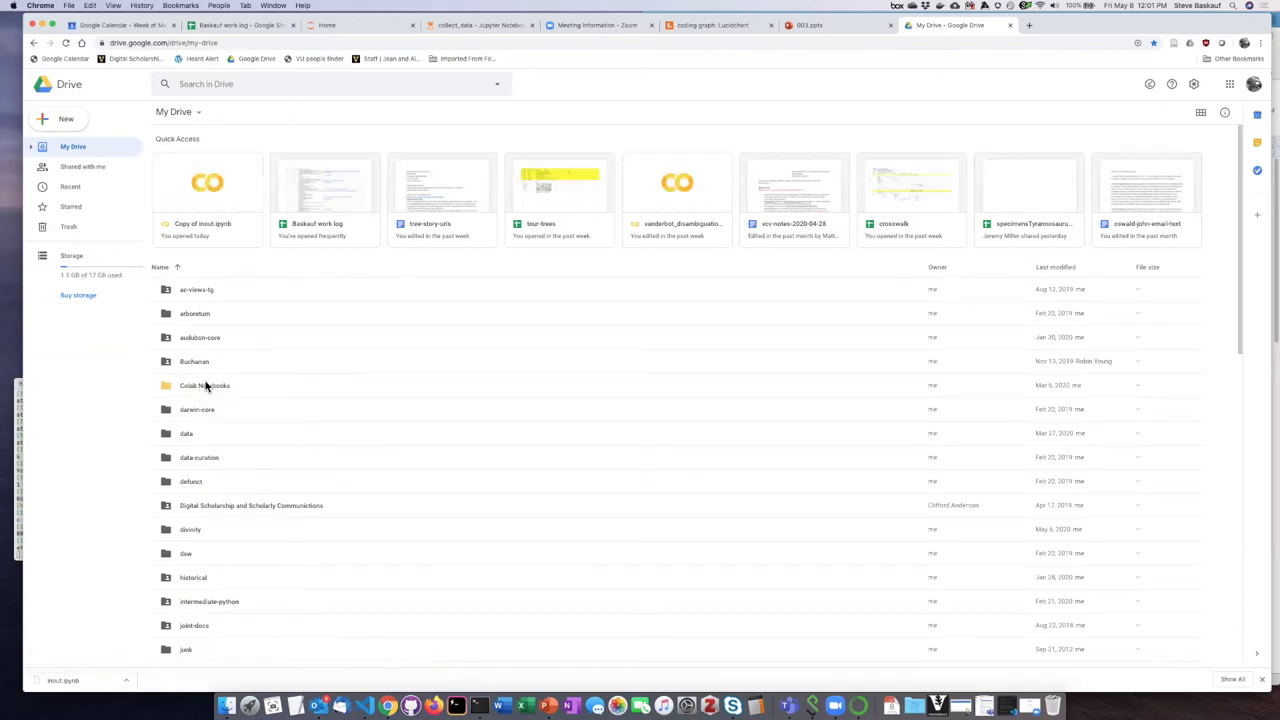
mouse_move(205, 385)
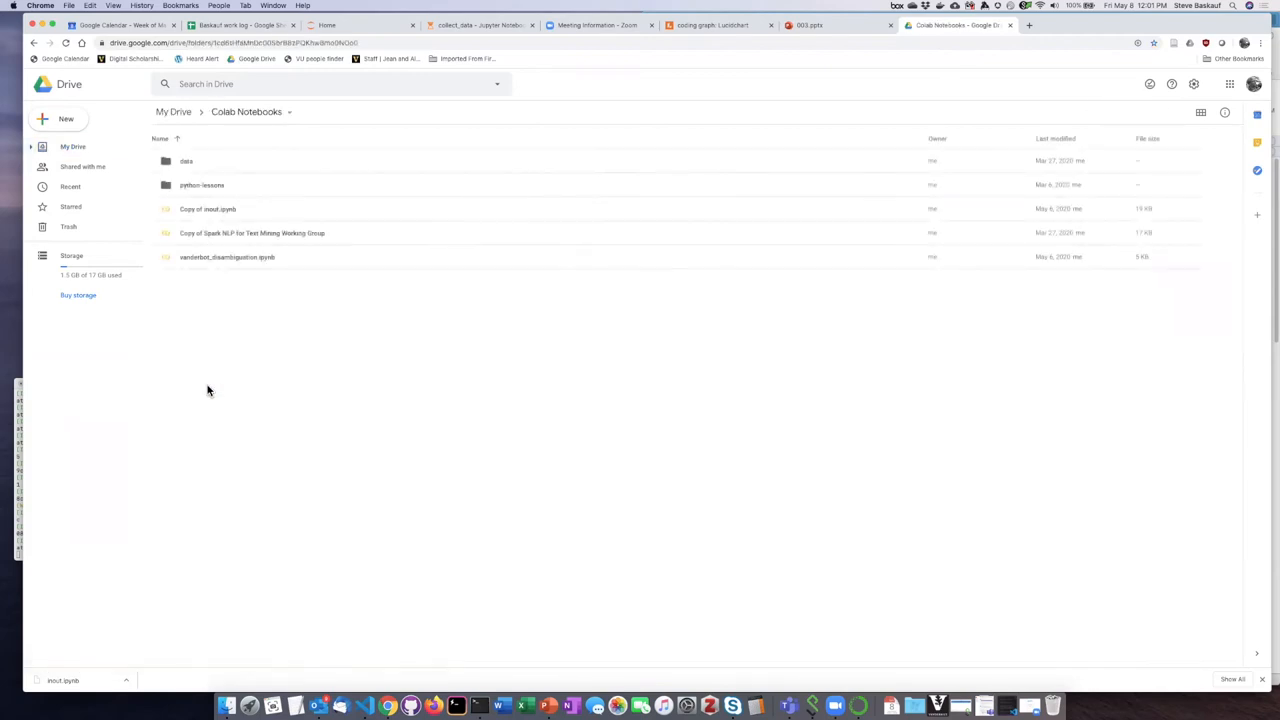
mouse_move(275, 356)
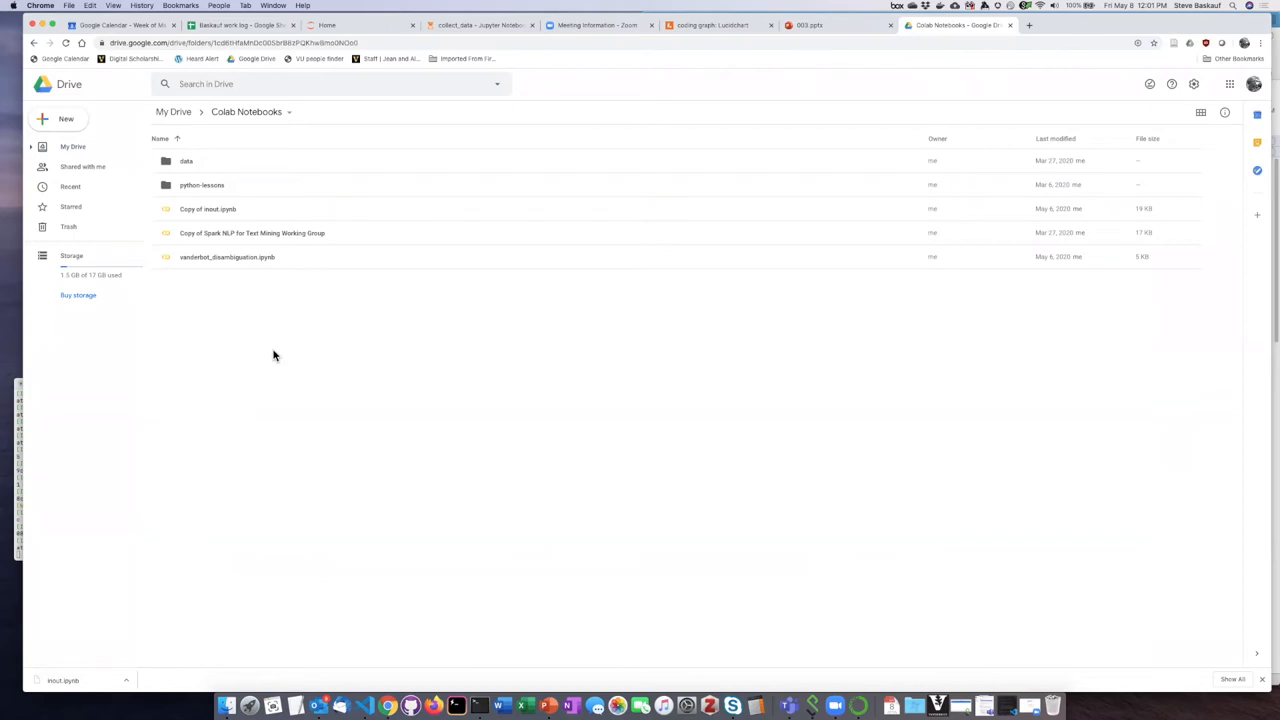
mouse_move(131, 261)
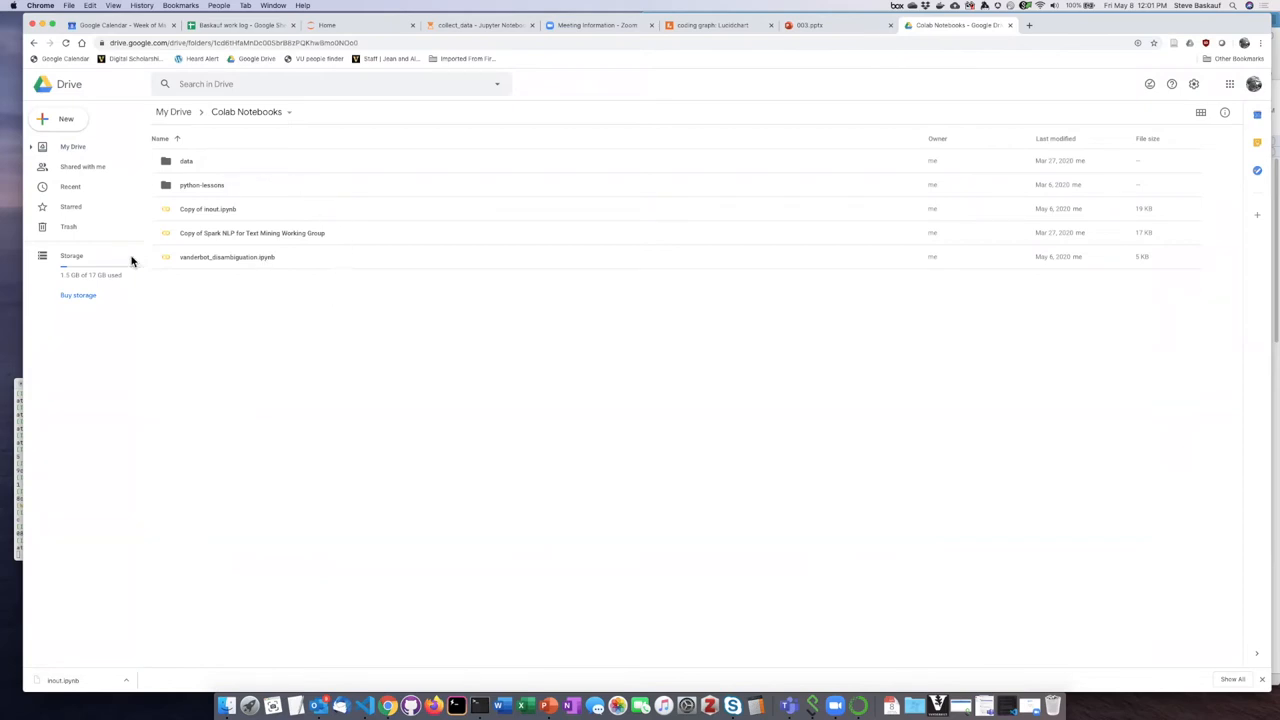
mouse_move(222, 219)
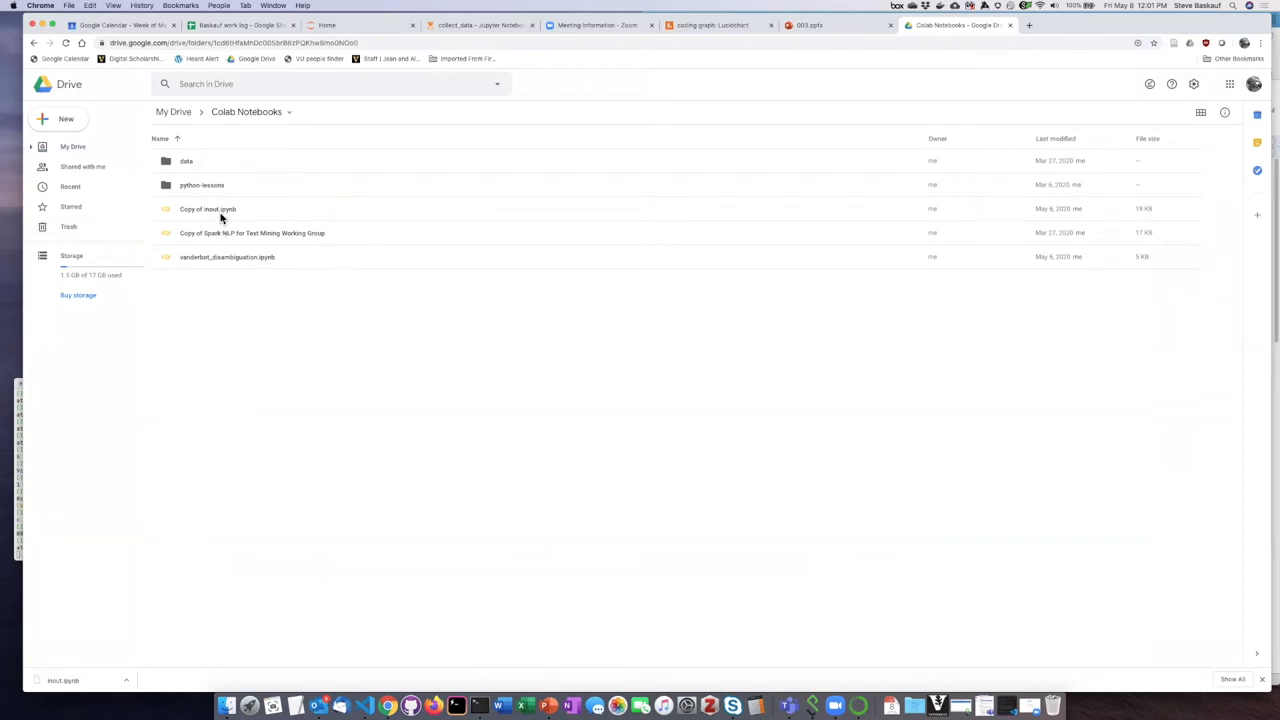
mouse_move(207, 208)
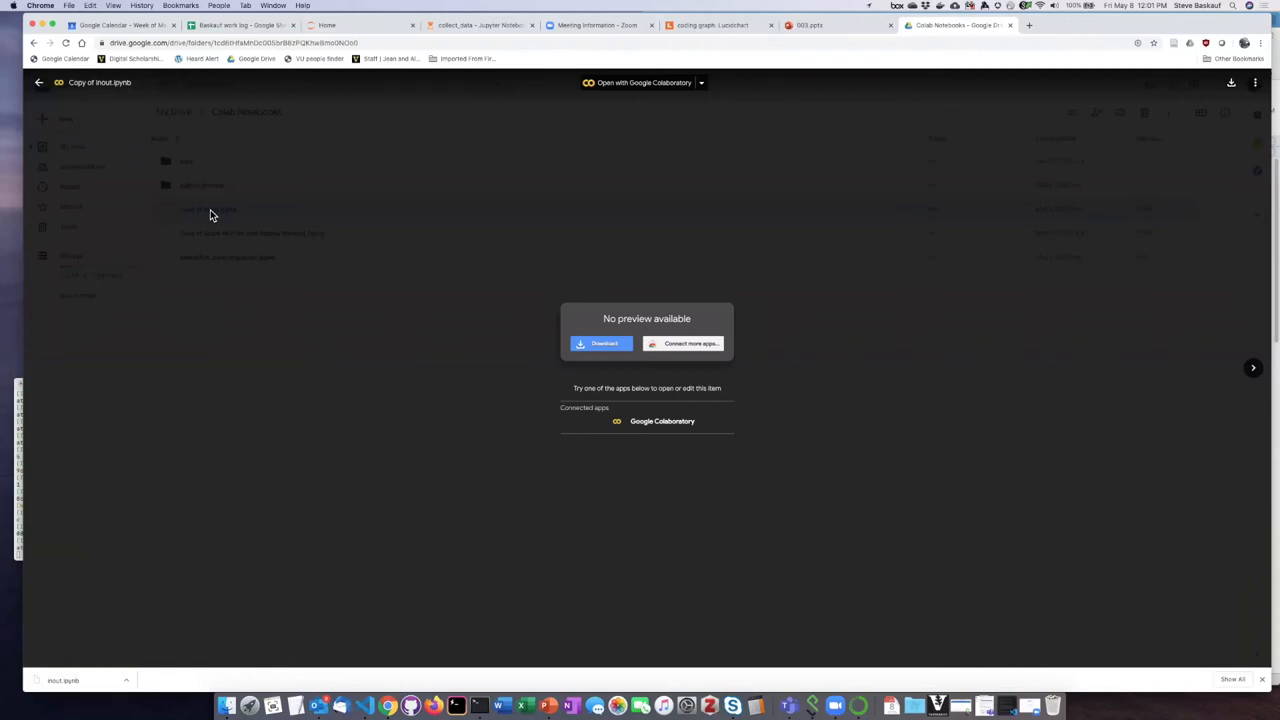
mouse_move(380, 360)
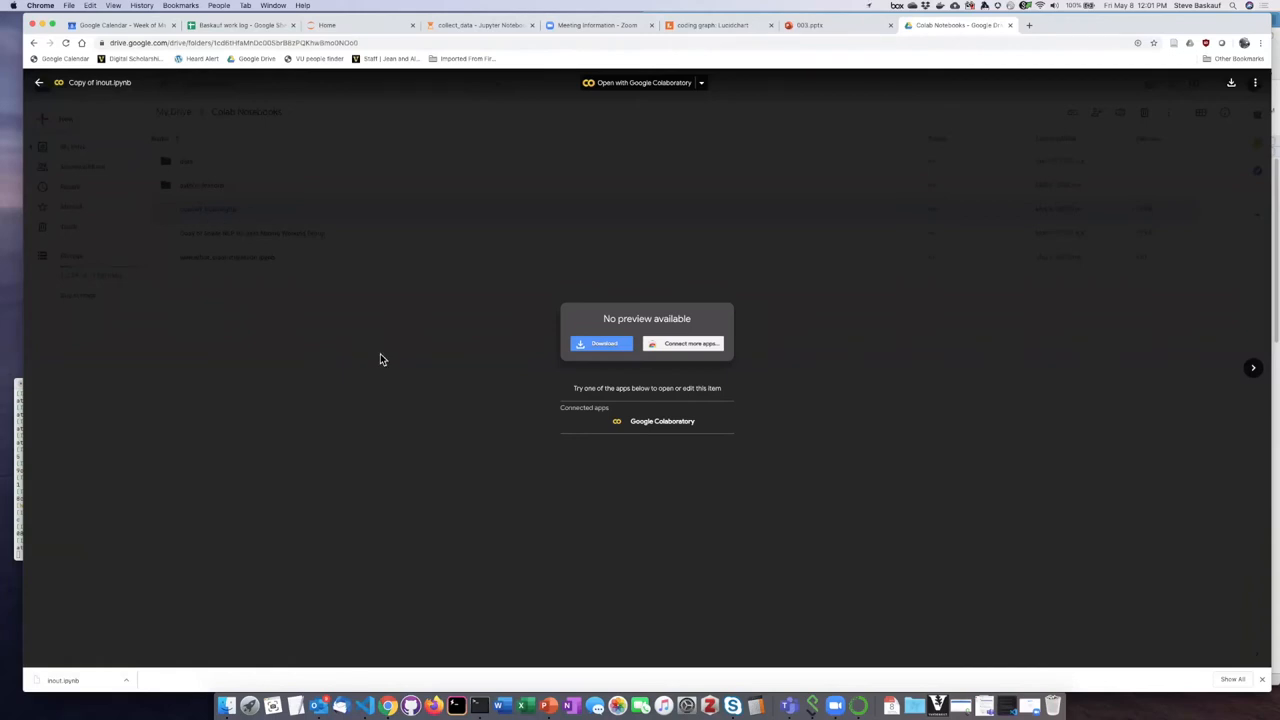
mouse_move(458, 302)
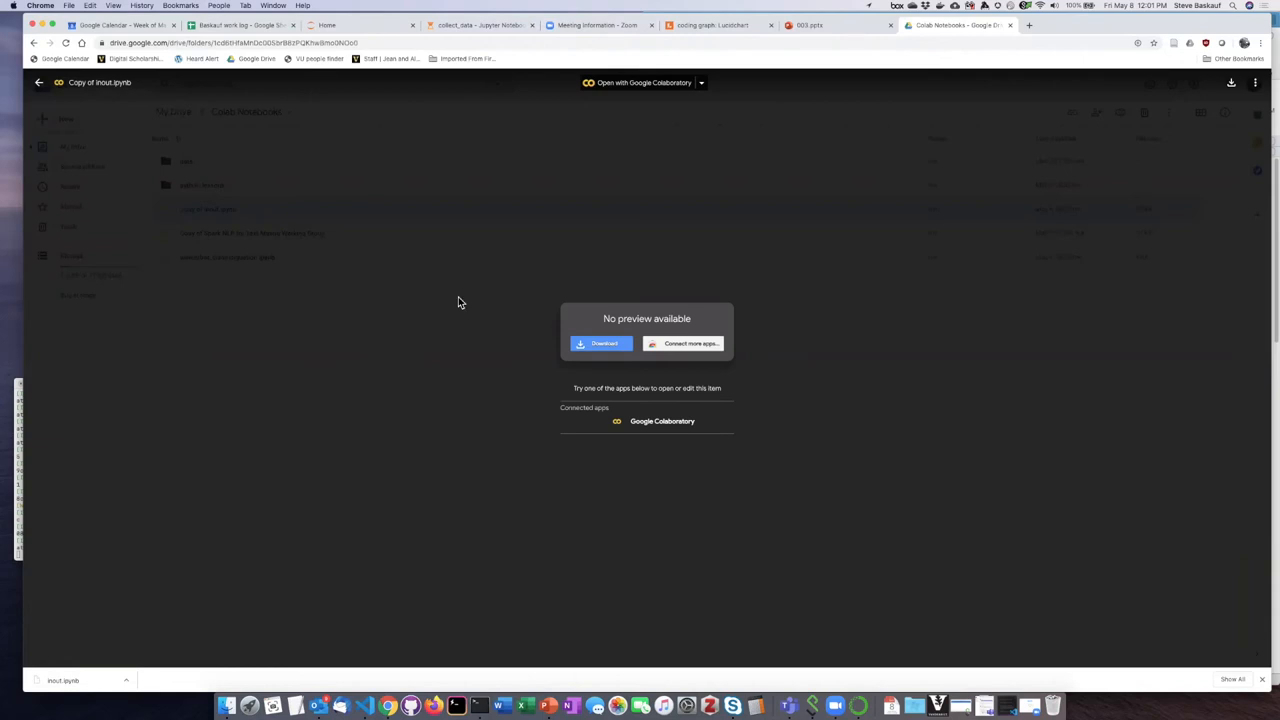
mouse_move(627, 129)
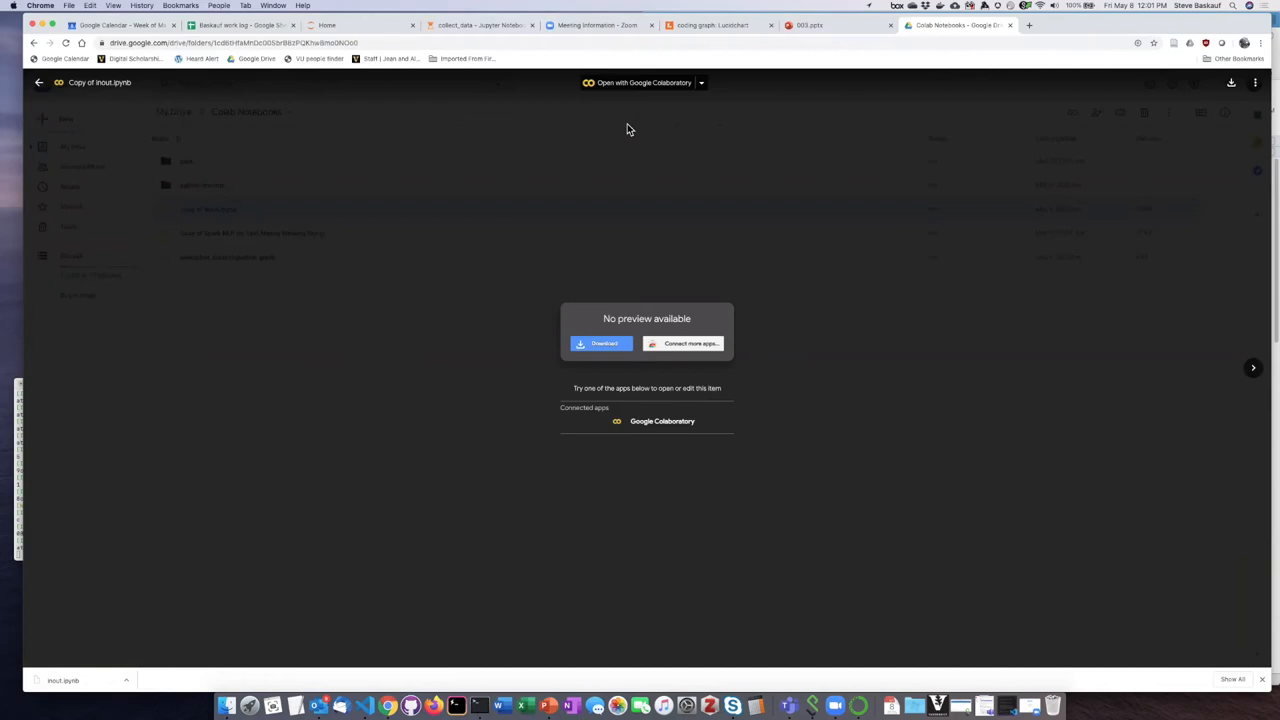
mouse_move(644, 82)
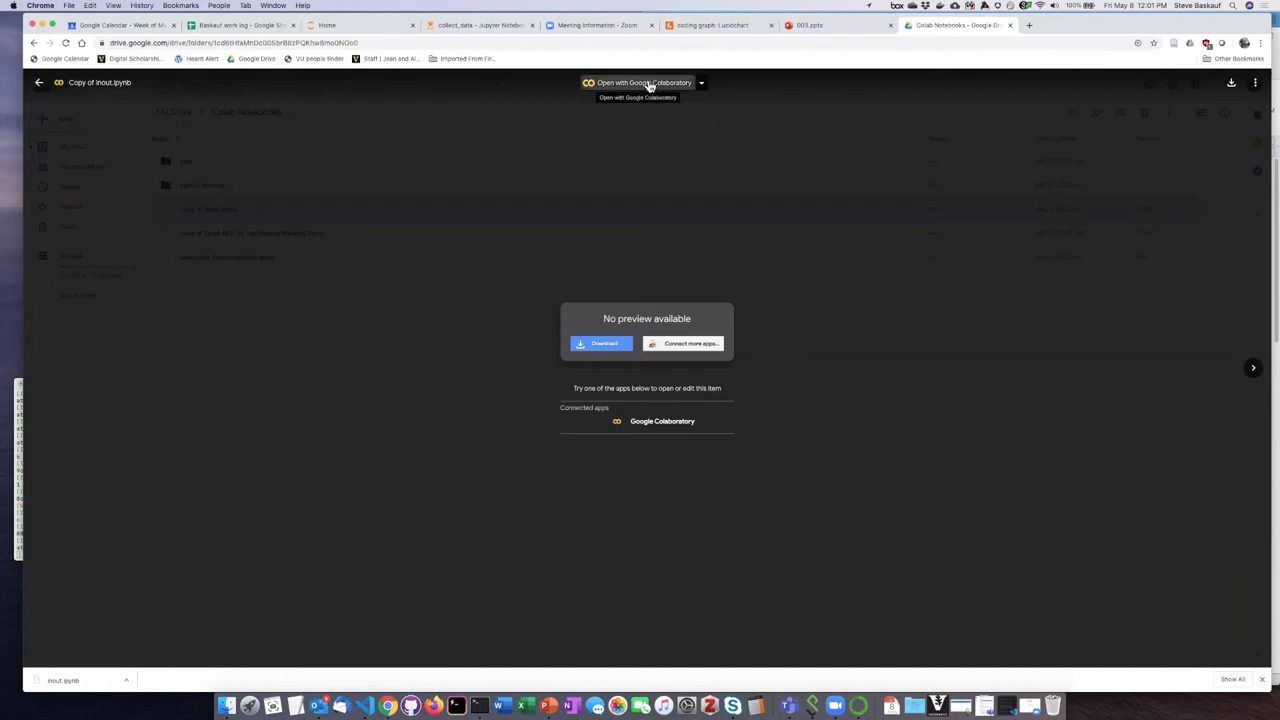
mouse_move(533, 162)
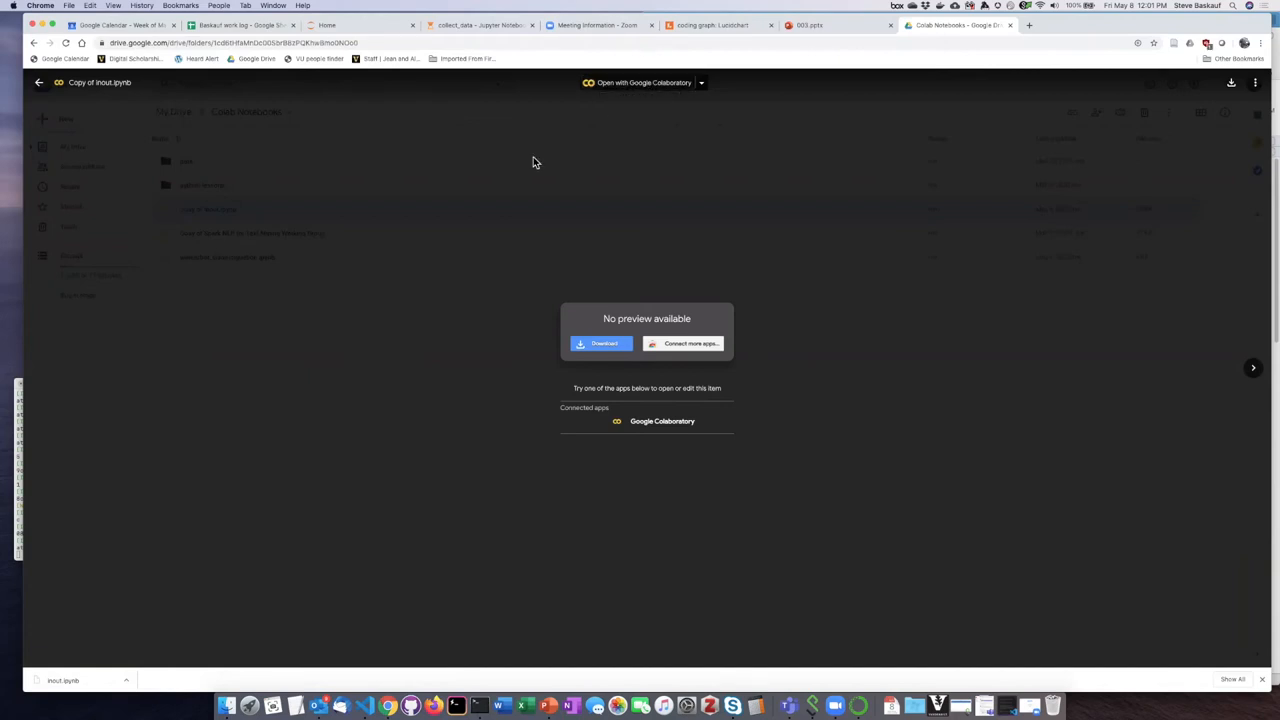
mouse_move(632, 88)
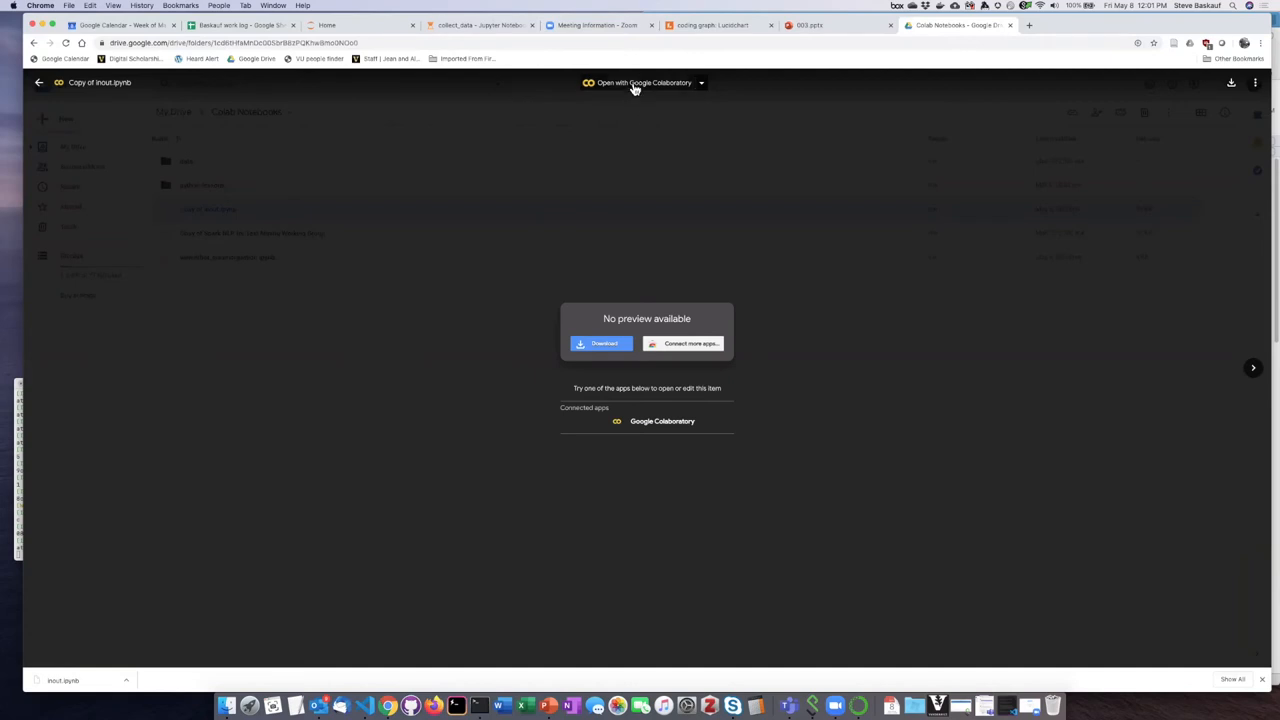
mouse_move(637, 83)
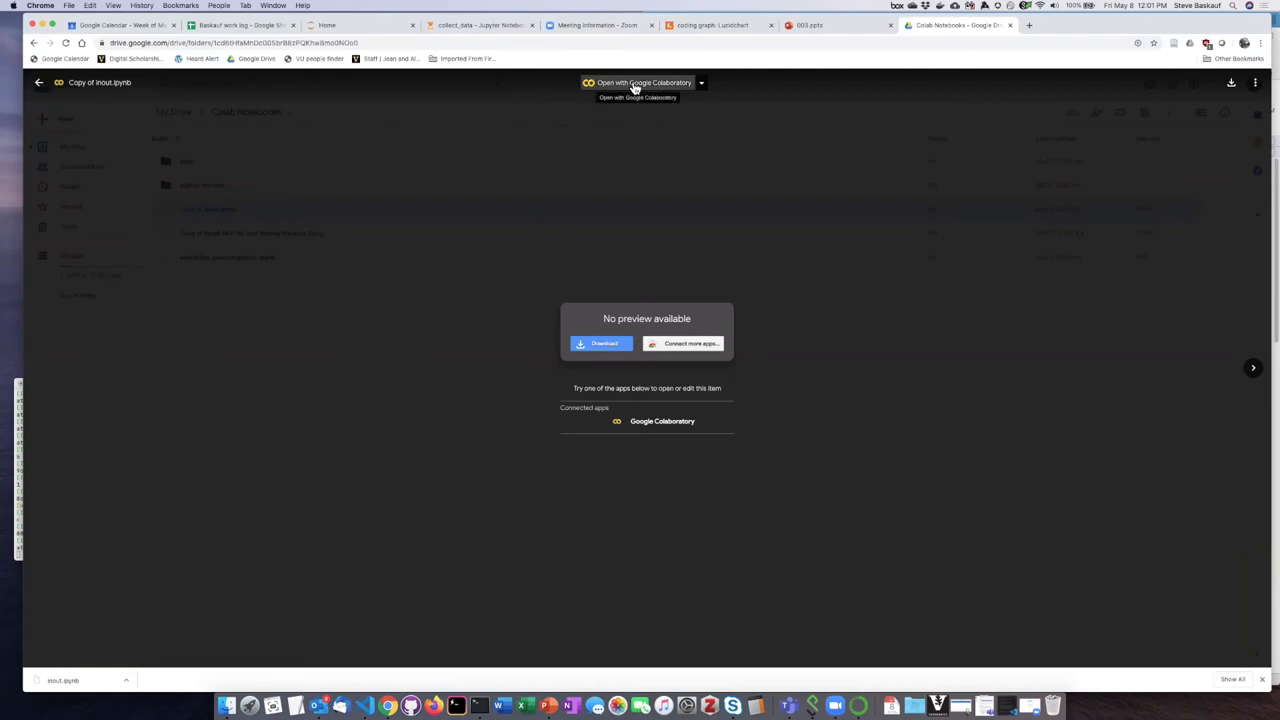
Step: Open Copy of inout.ipynb with Google Colaboratory from the Drive preview
left_click(638, 82)
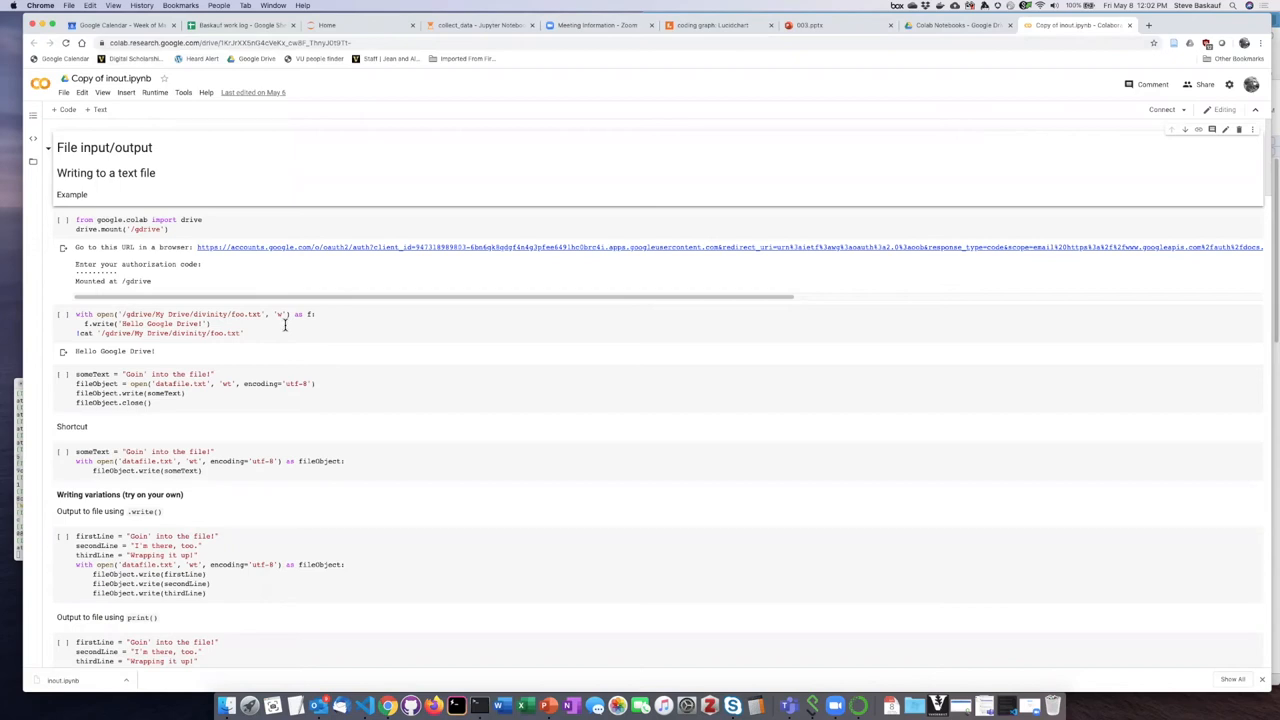
mouse_move(272, 133)
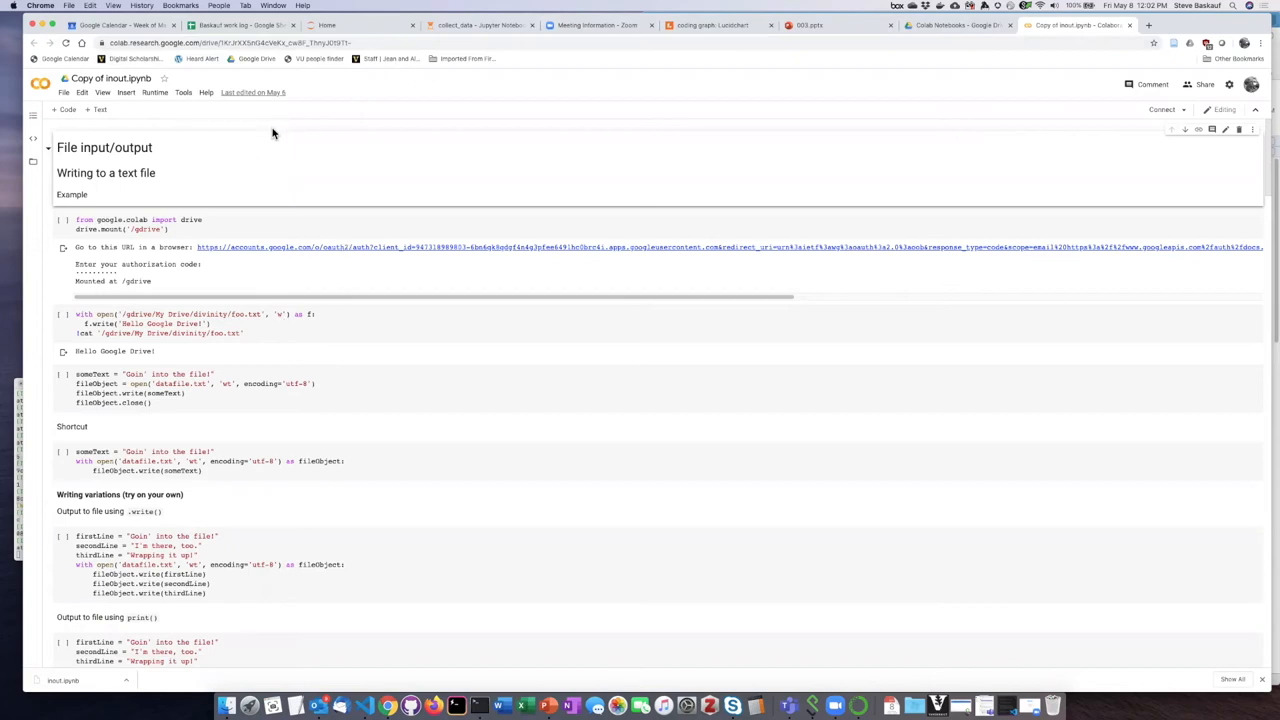
mouse_move(414, 169)
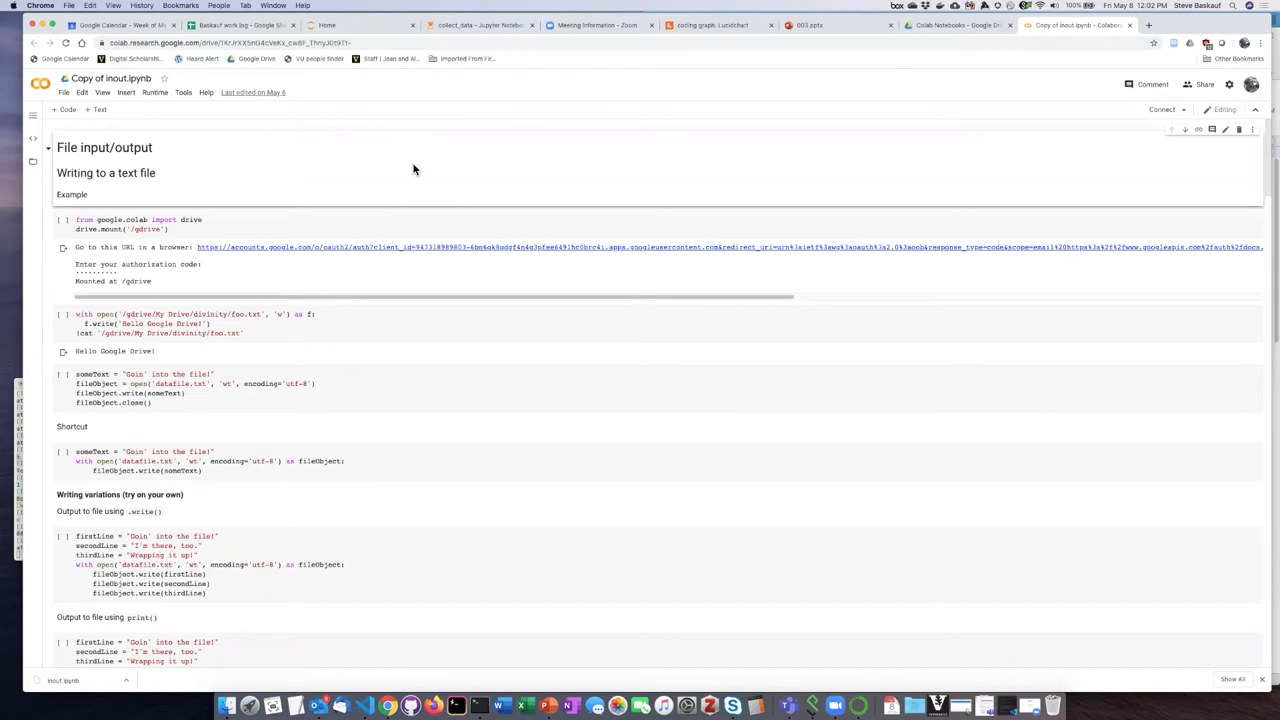
mouse_move(452, 146)
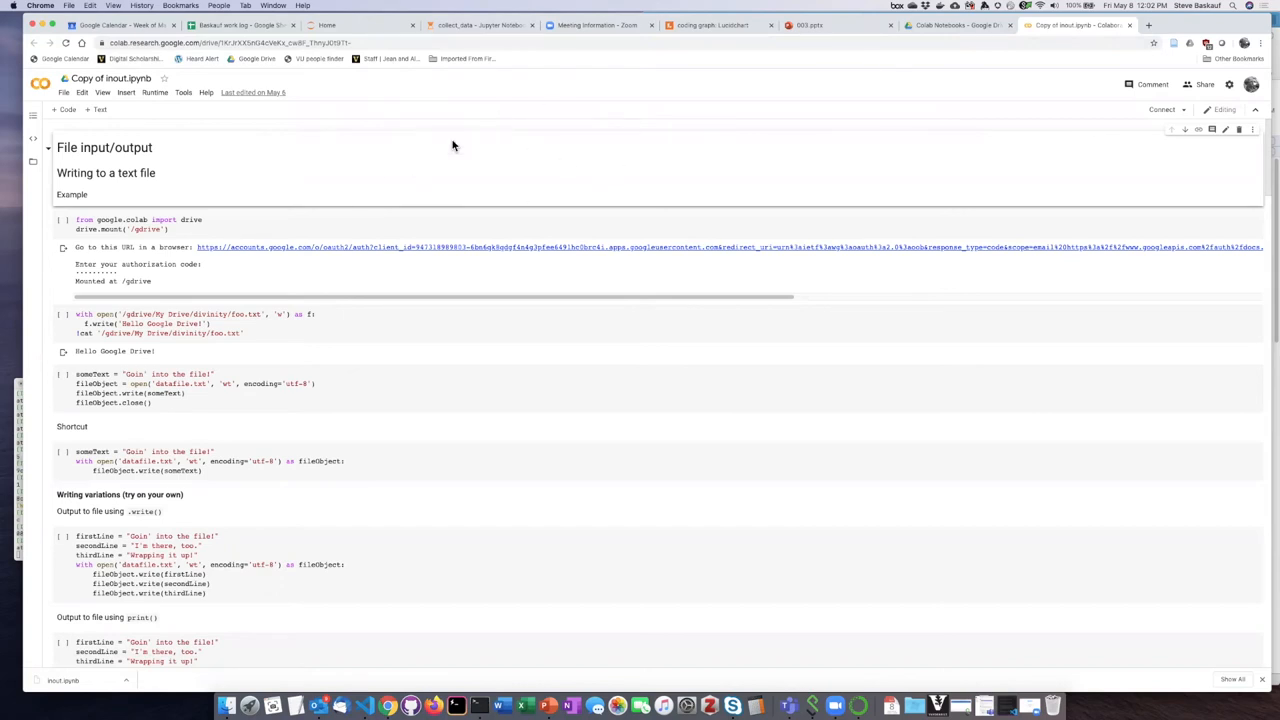
mouse_move(373, 158)
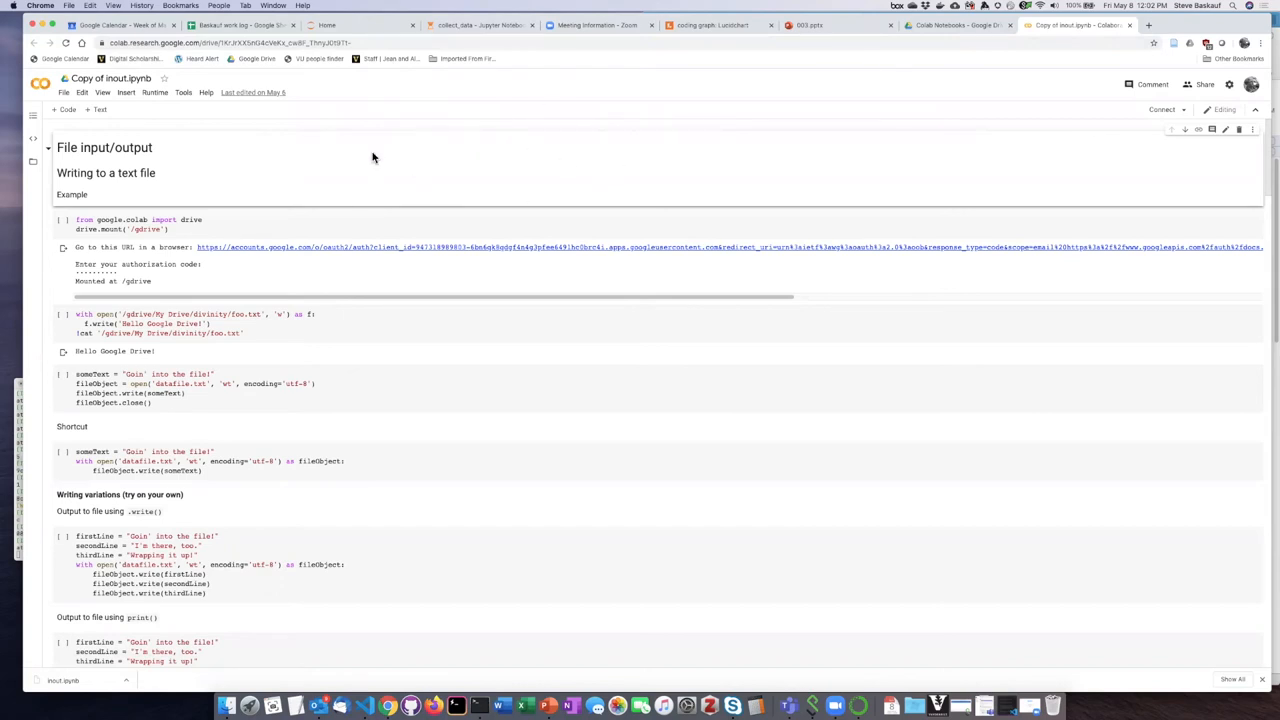
mouse_move(239, 230)
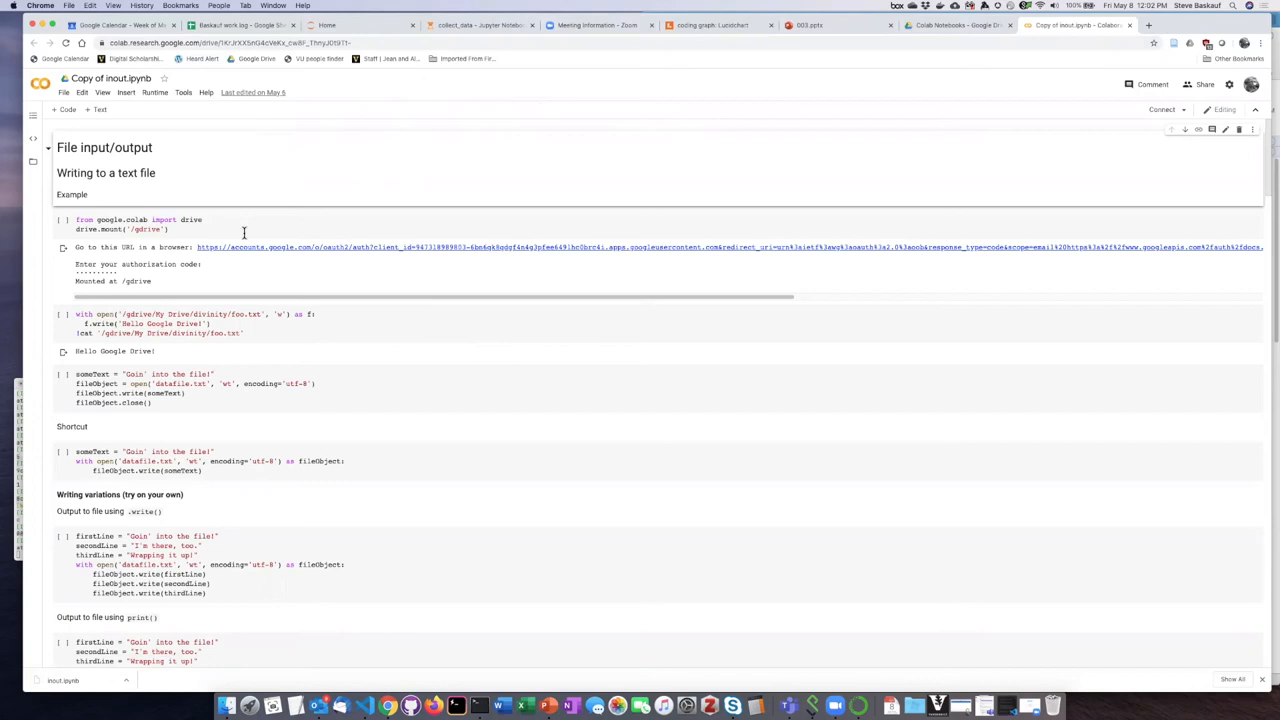
mouse_move(280, 267)
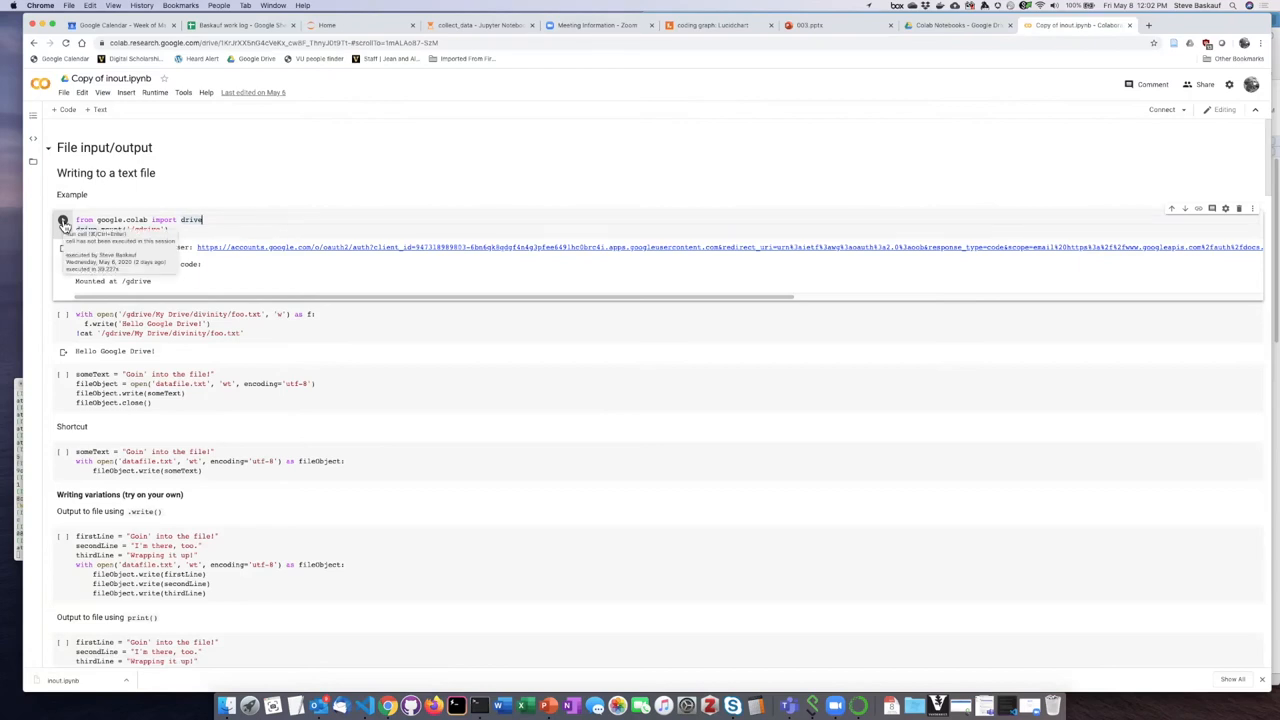
Step: Run the drive.mount cell until it shows the authorization link and code prompt
left_click(63, 220)
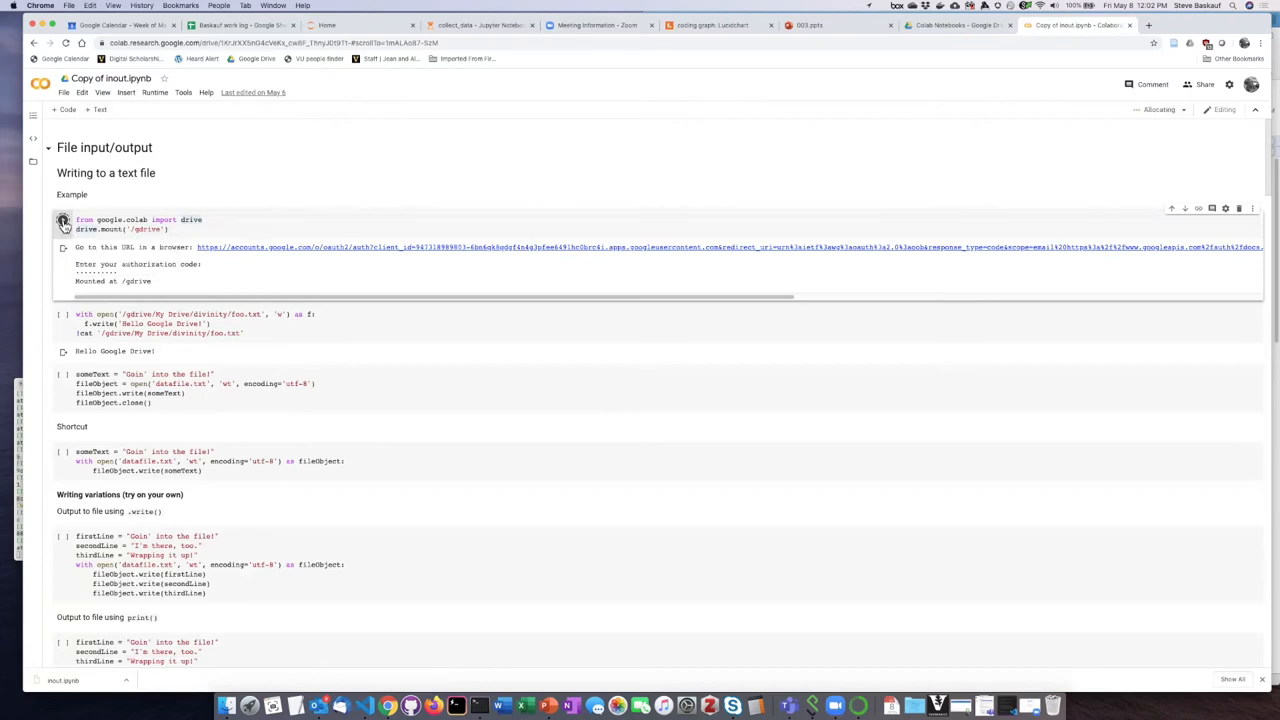
left_click(63, 219)
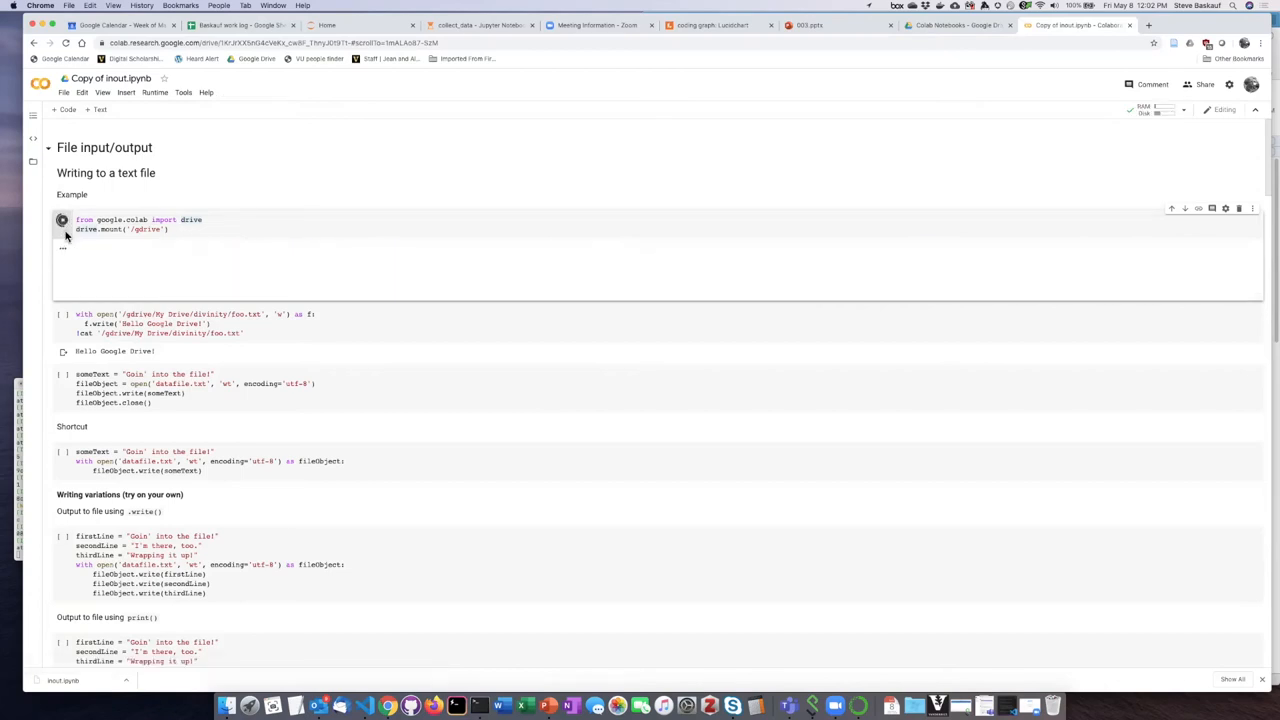
left_click(62, 219)
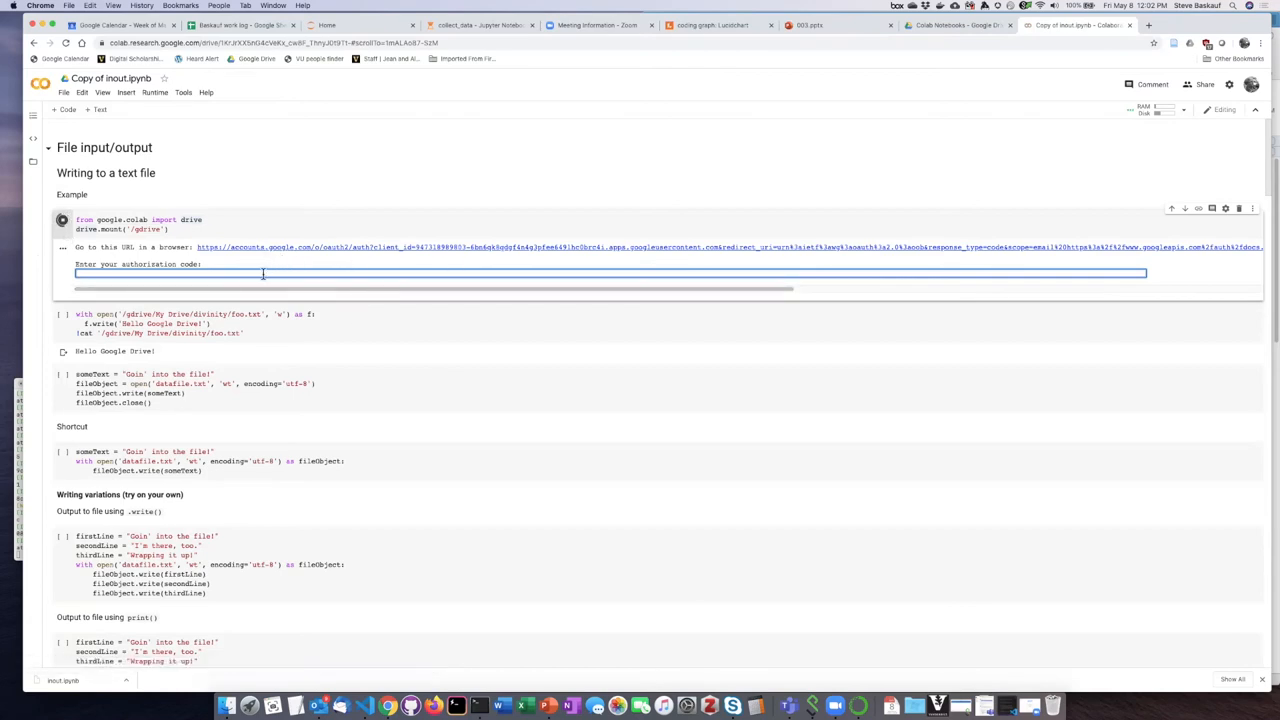
mouse_move(440, 370)
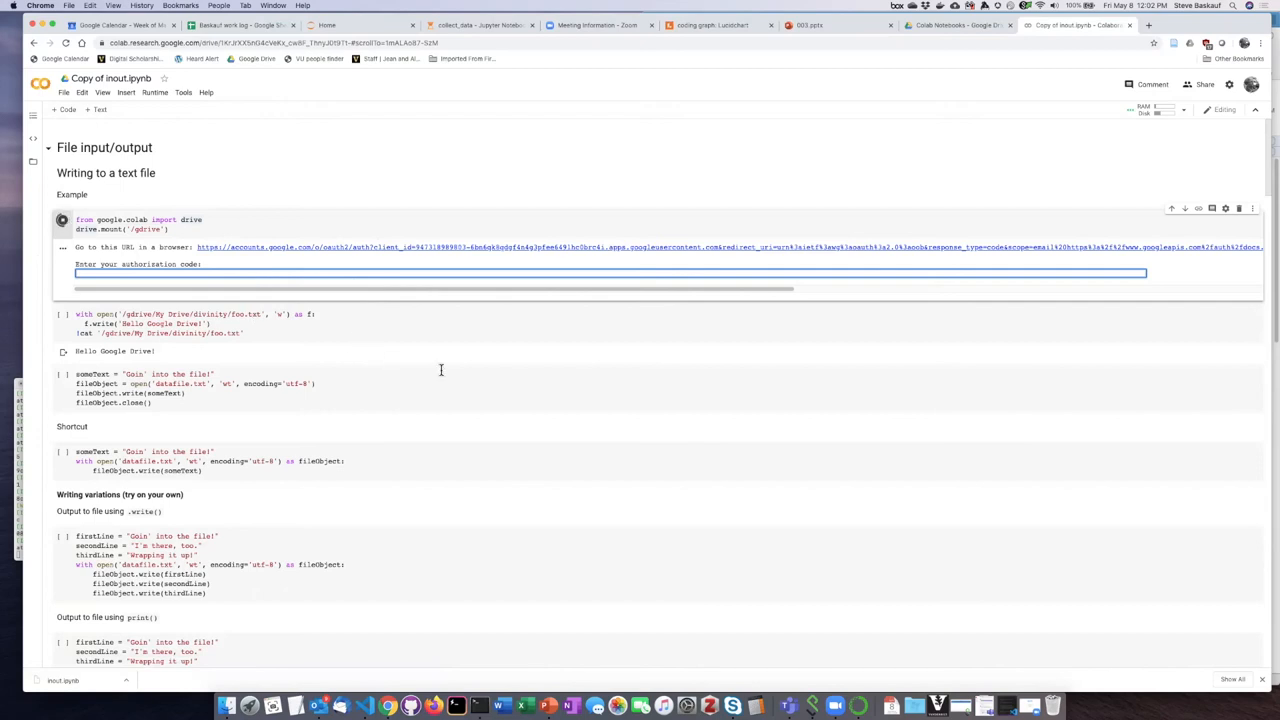
mouse_move(328, 321)
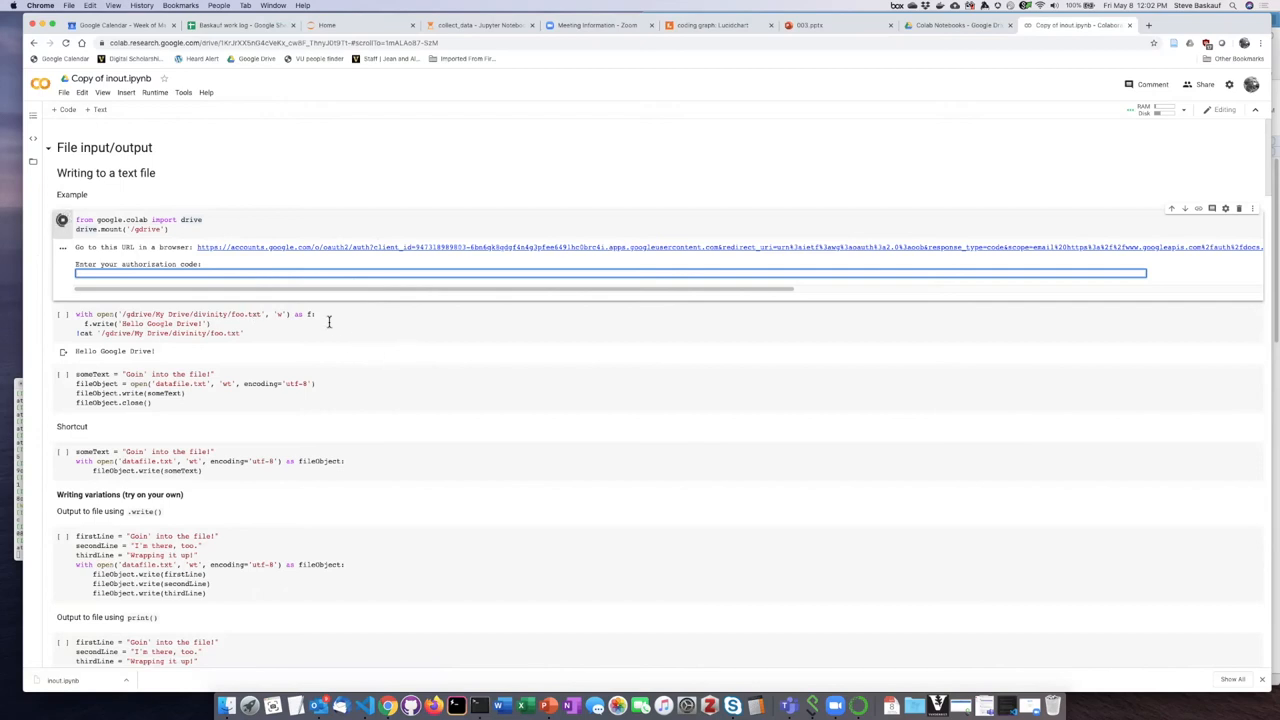
mouse_move(308, 322)
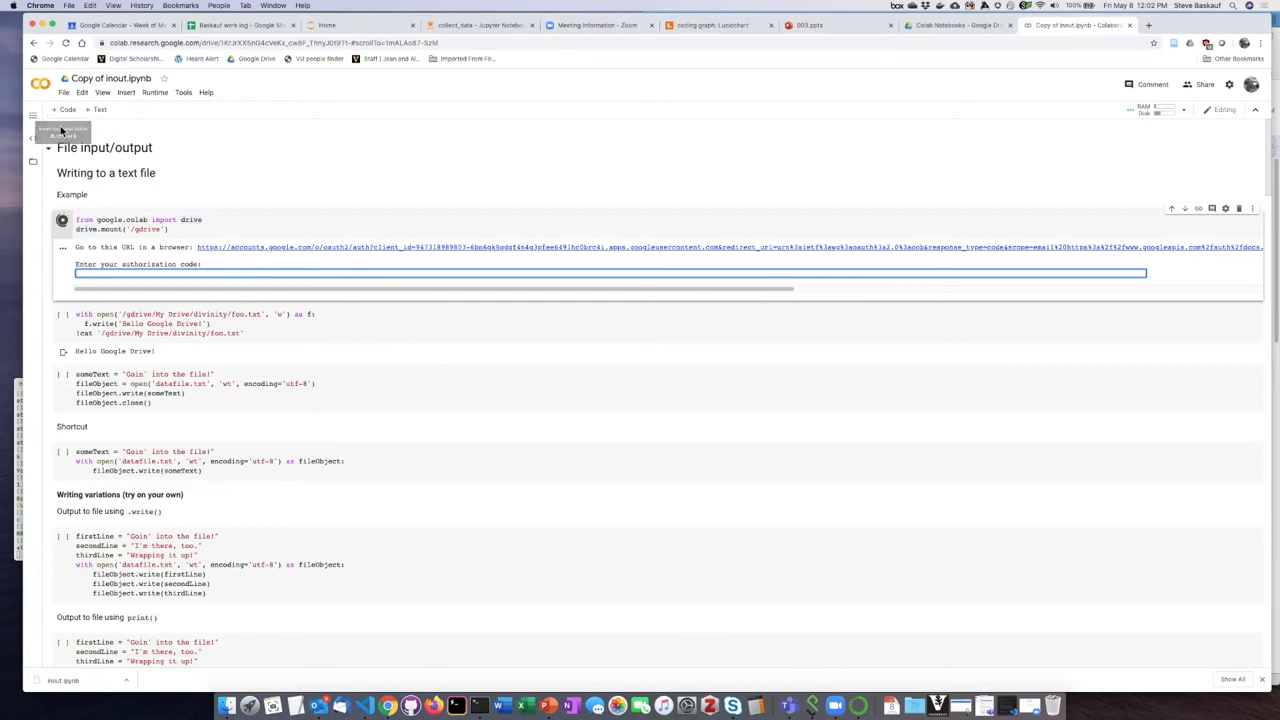
Step: Insert a code cell below the mount cell containing print('hello')
left_click(65, 109)
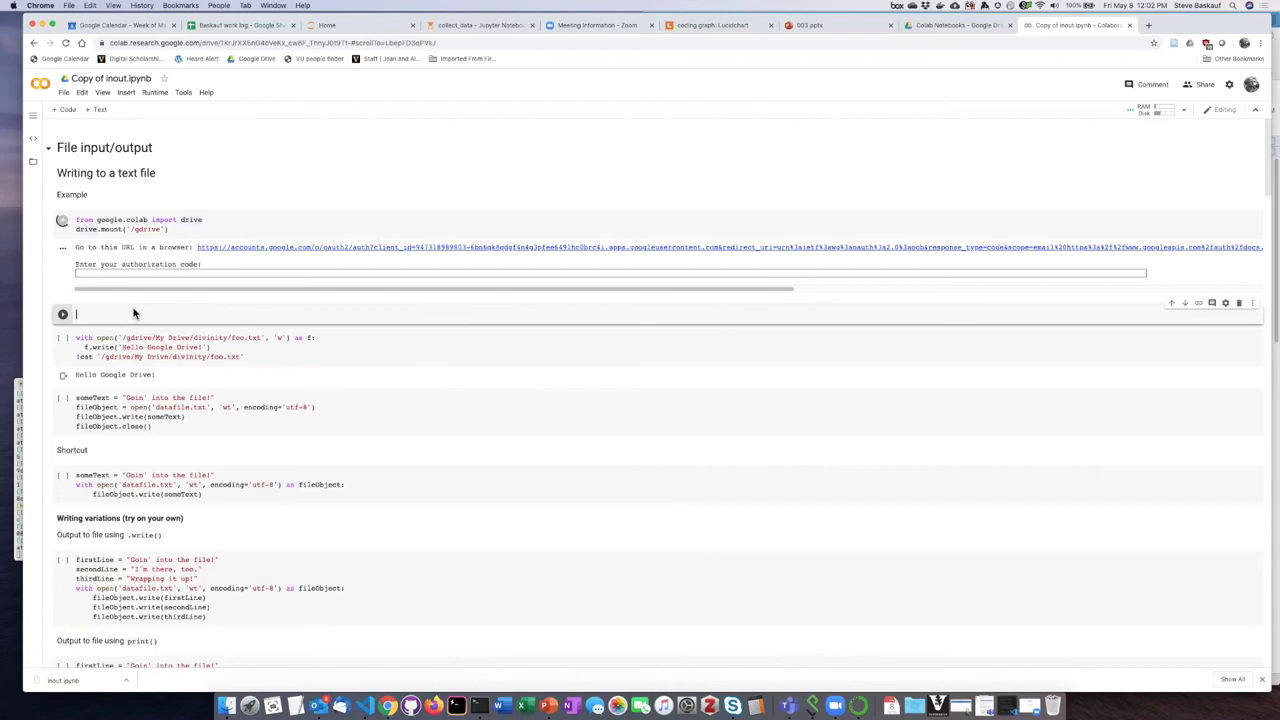
type("print()")
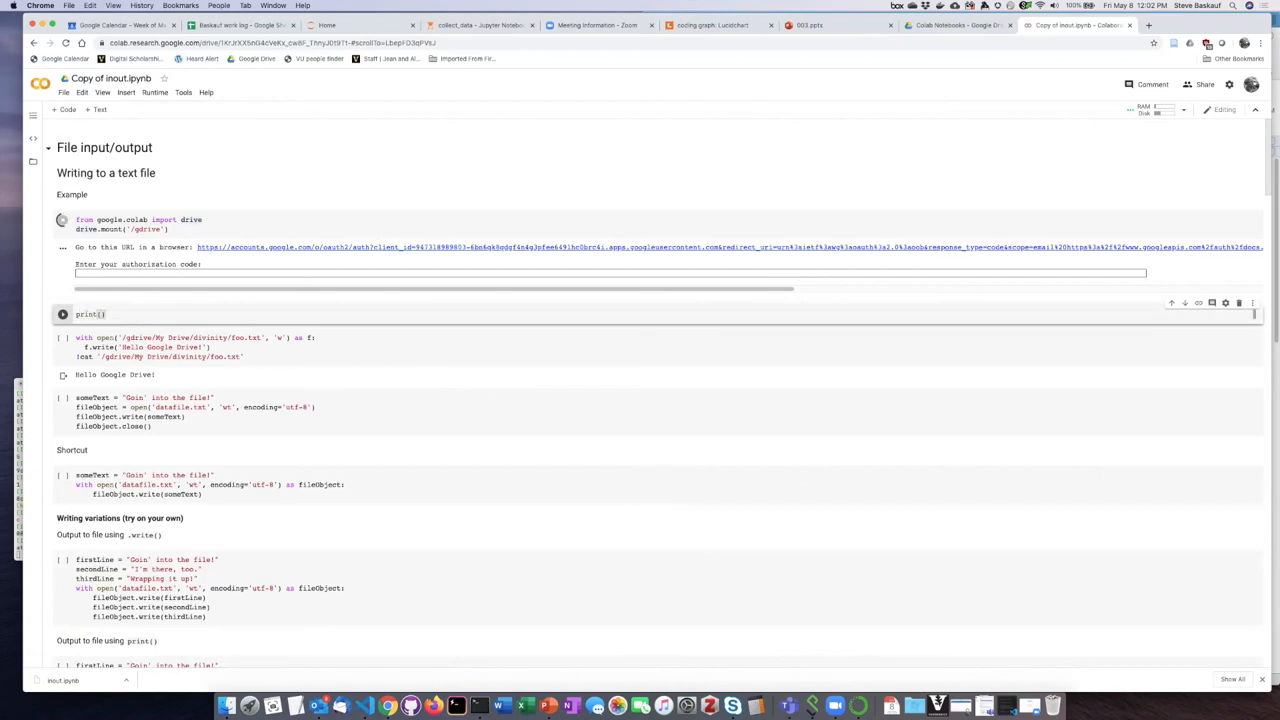
type("'hello'")
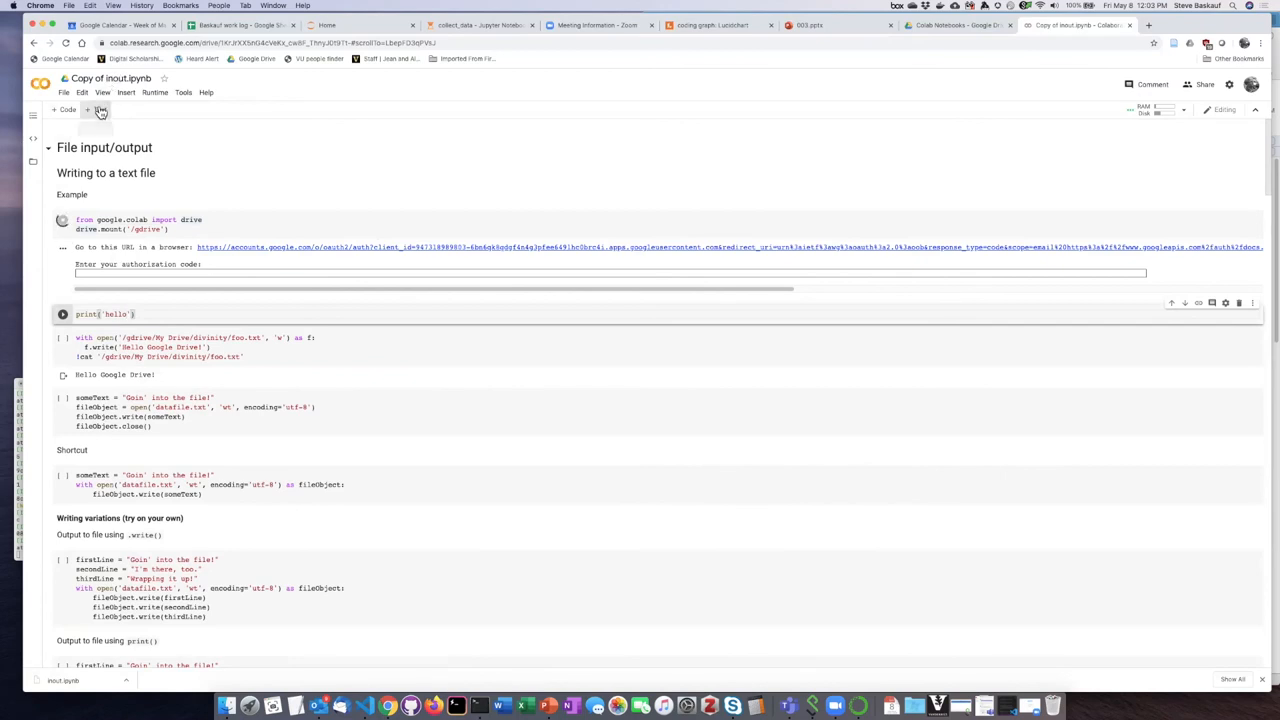
Step: Add a markdown cell with '# Heading 1' and 'stuff', rendered below the print cell
left_click(98, 110)
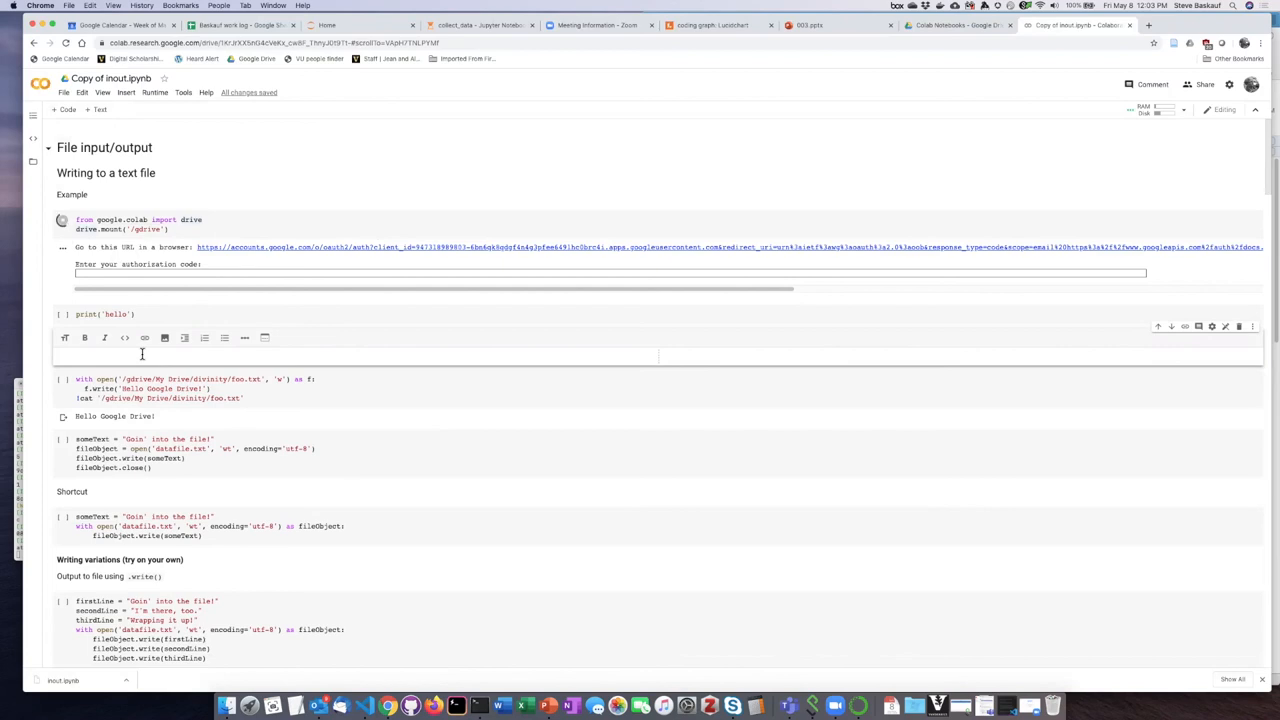
type("#")
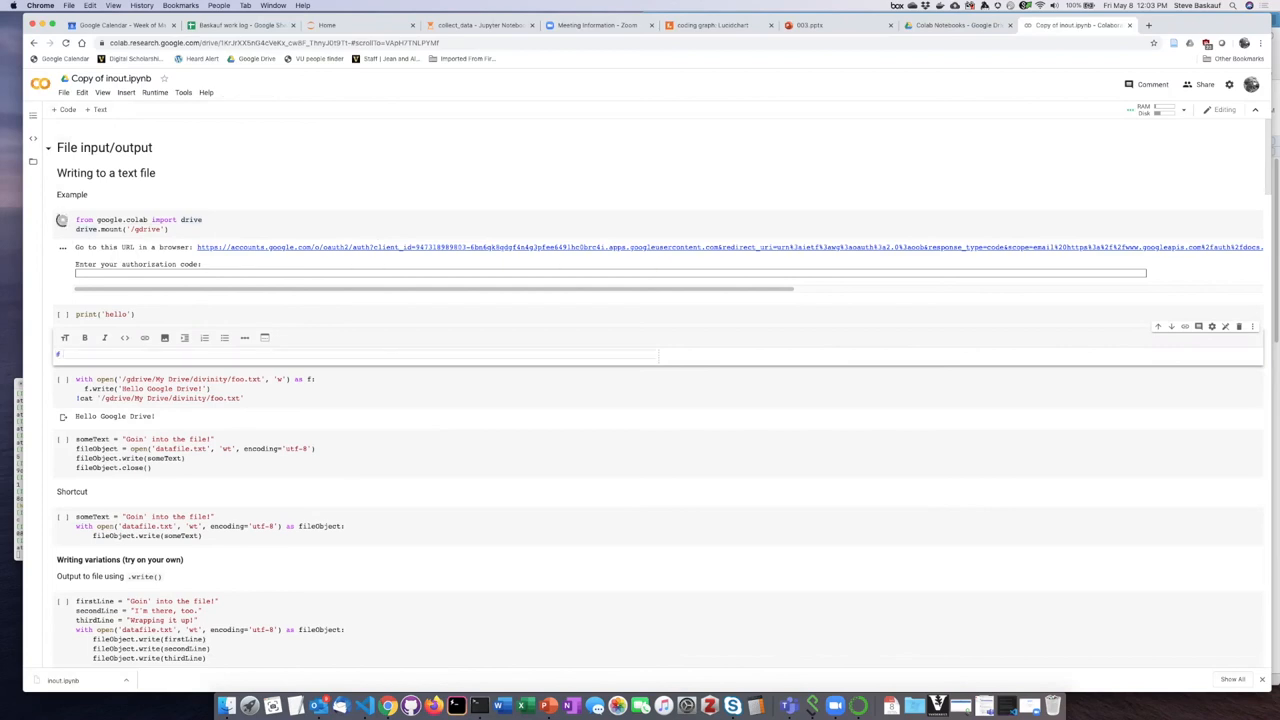
type("# Head")
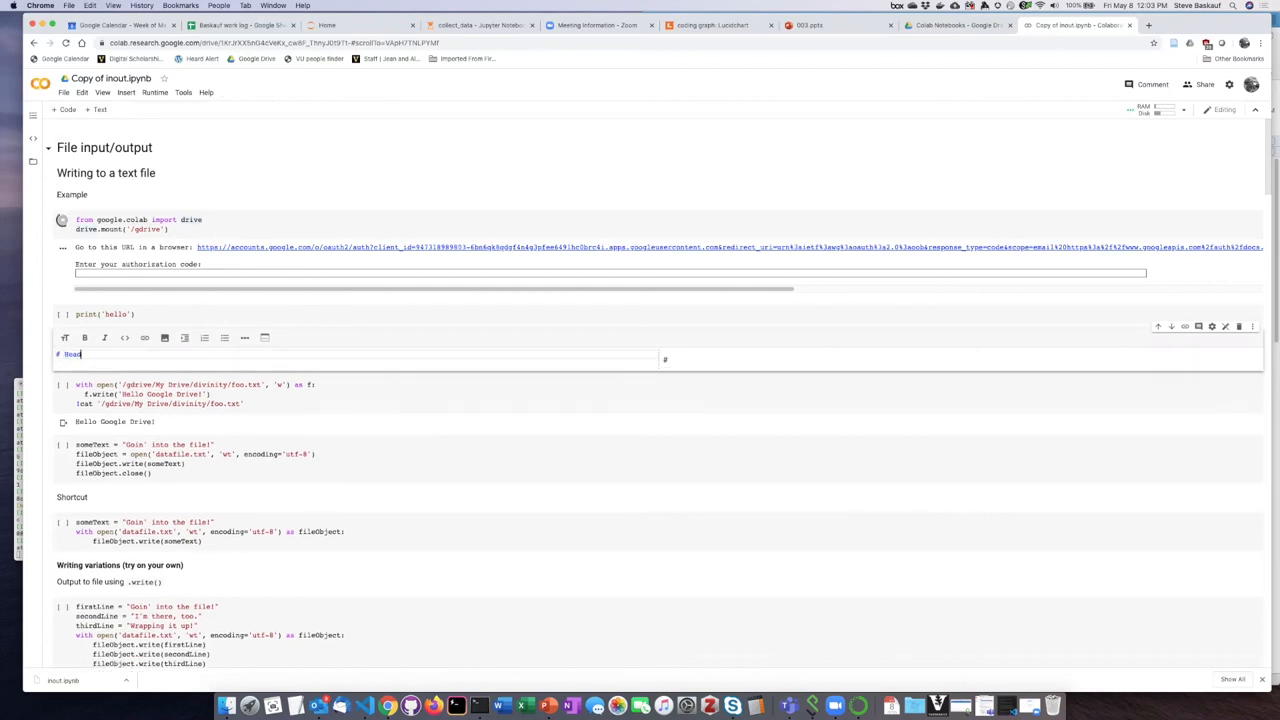
type("ing 1")
type("##")
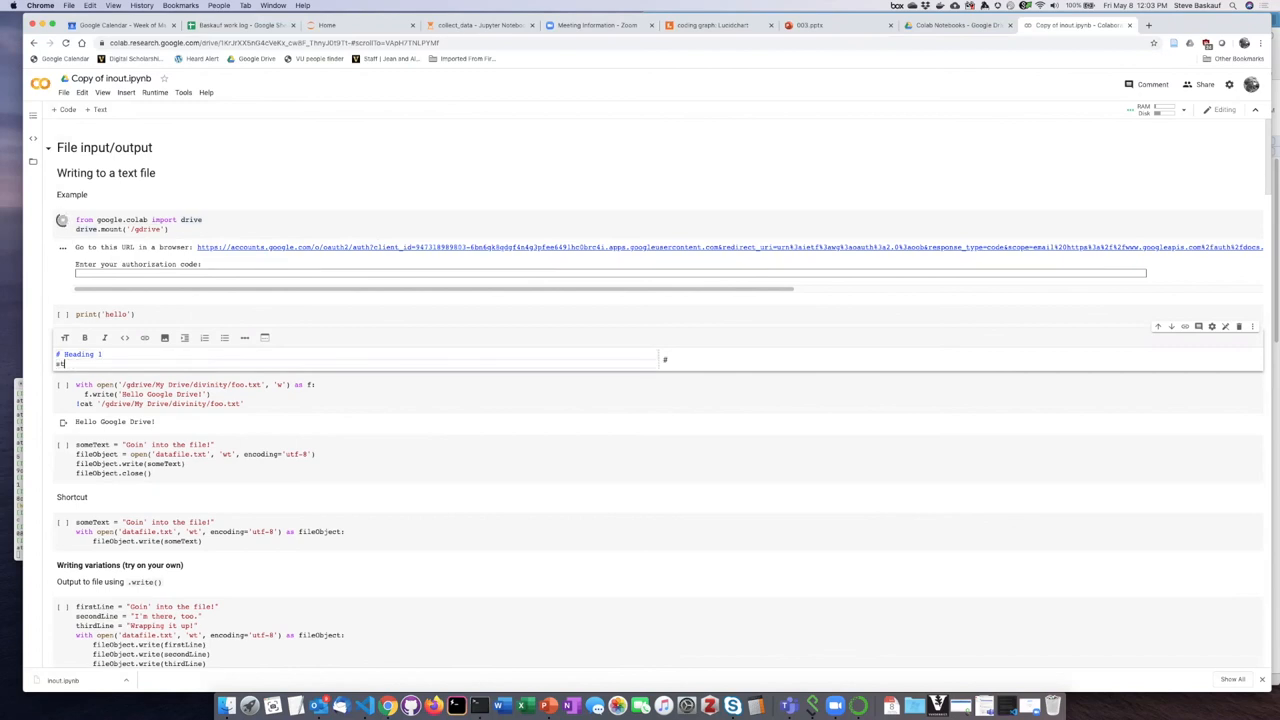
type("stuff")
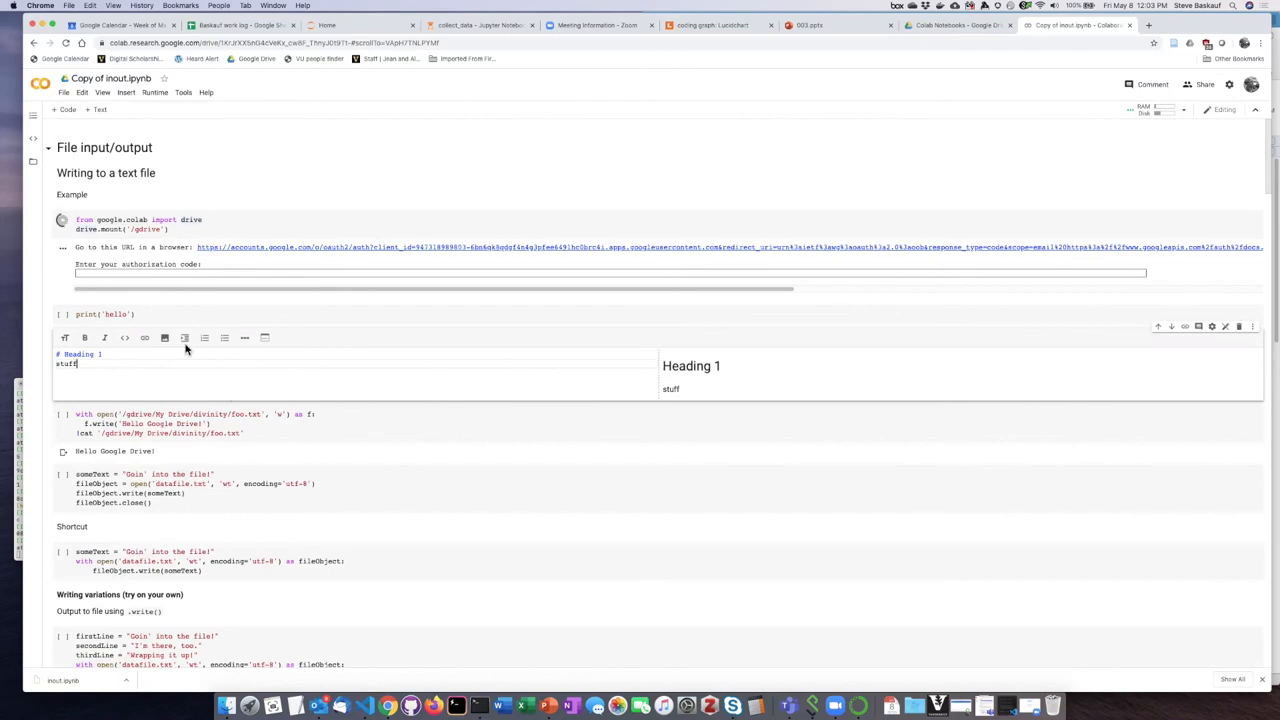
left_click(95, 314)
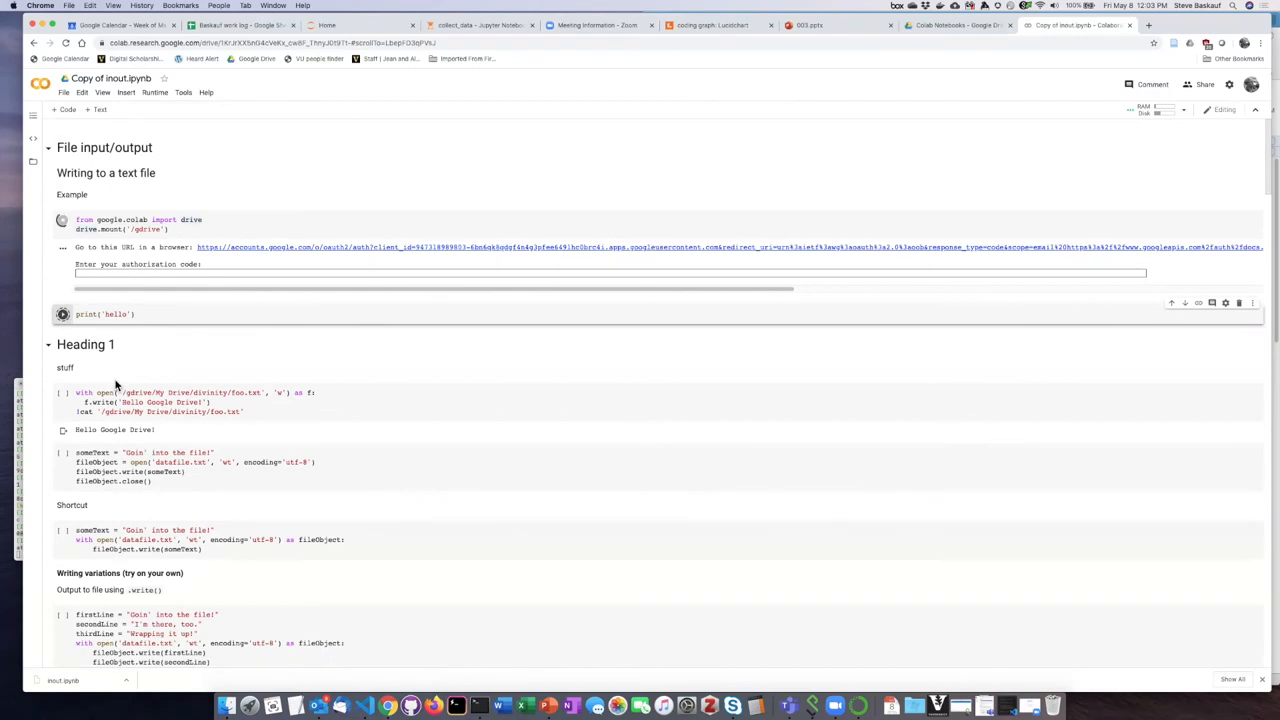
mouse_move(131, 356)
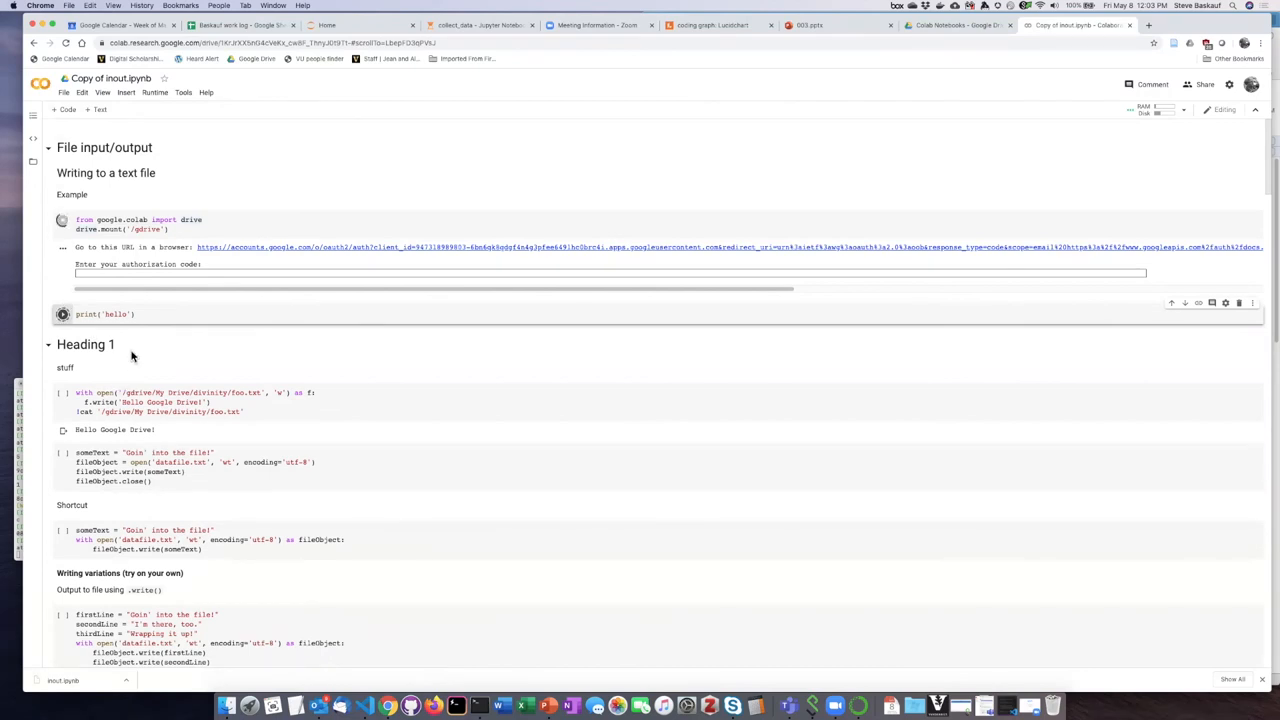
mouse_move(366, 193)
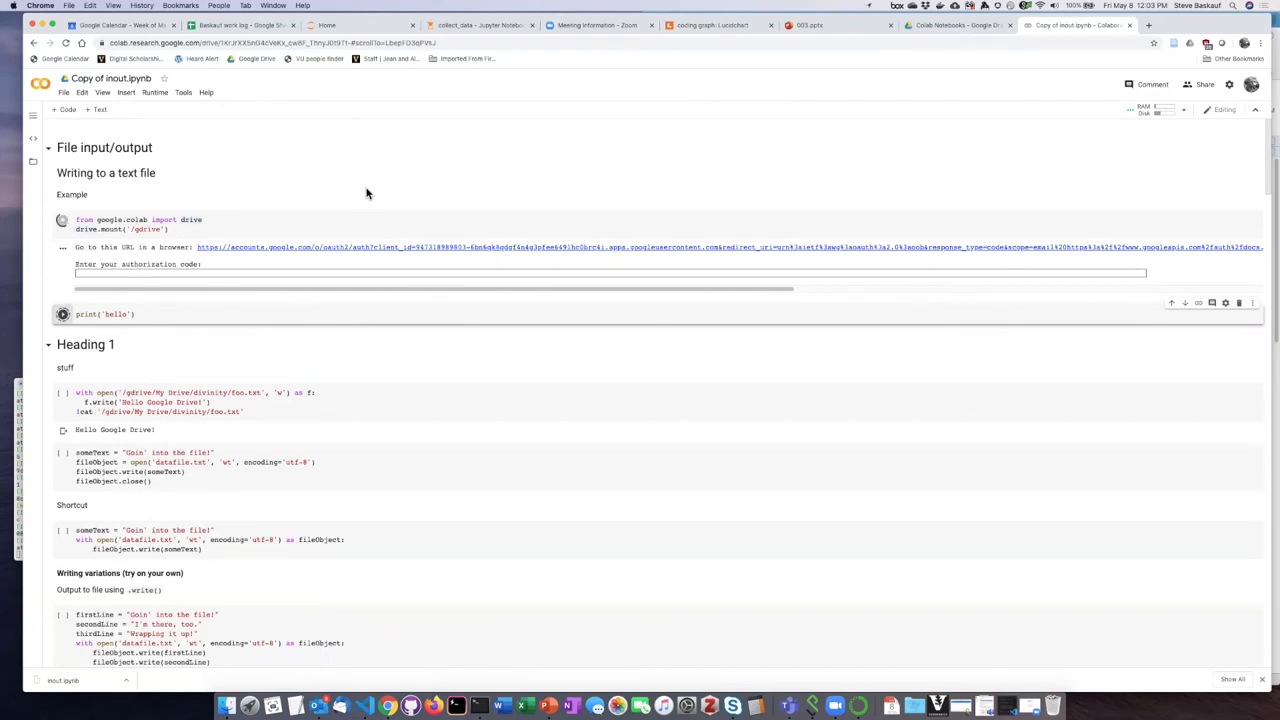
mouse_move(480, 217)
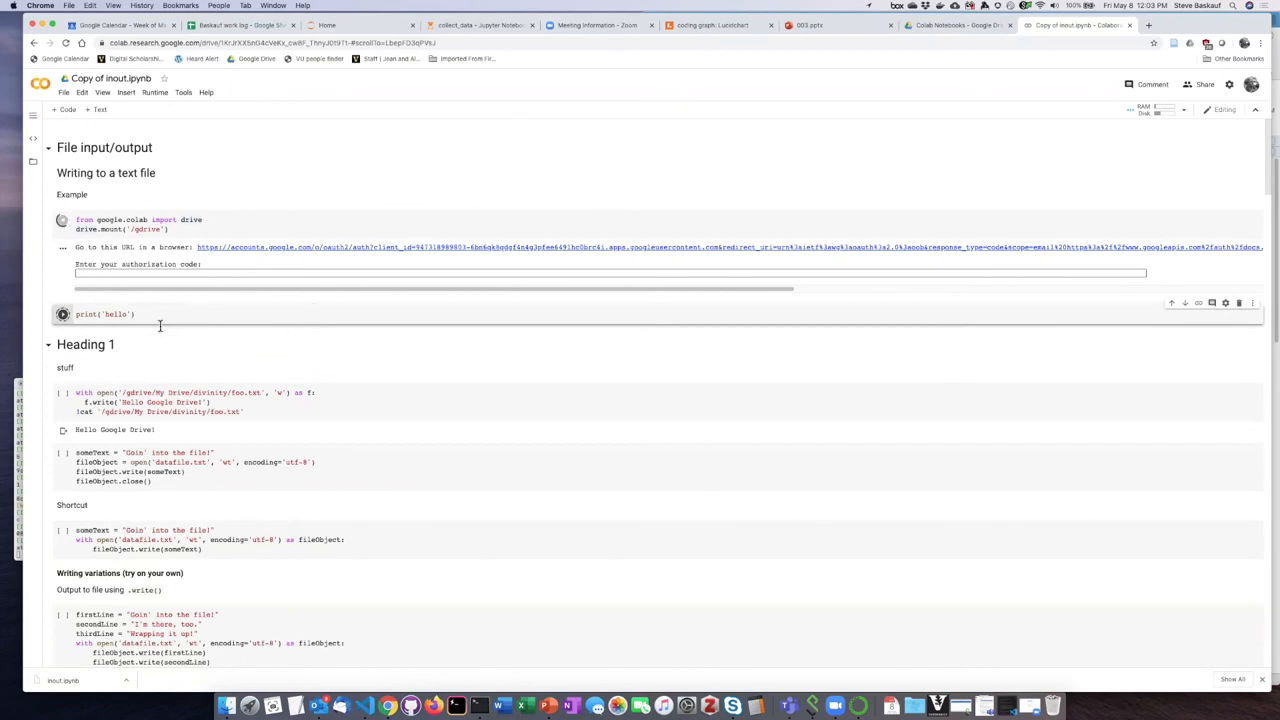
mouse_move(159, 310)
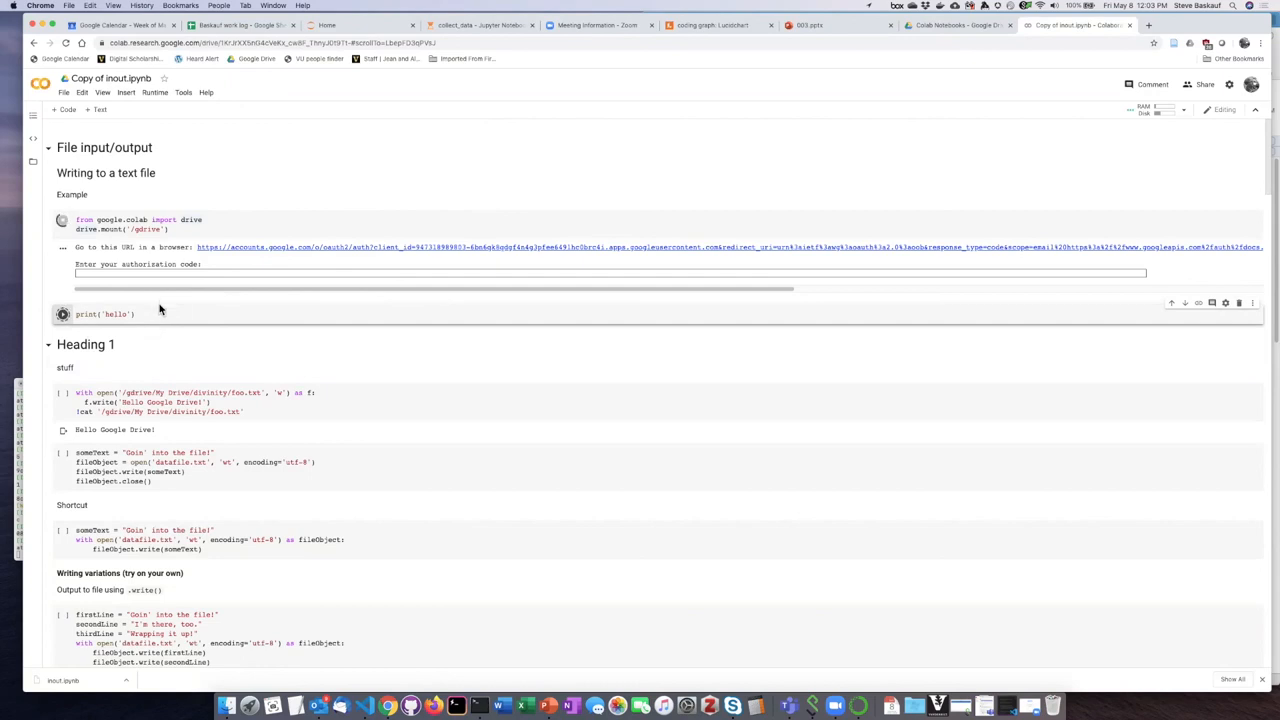
mouse_move(251, 366)
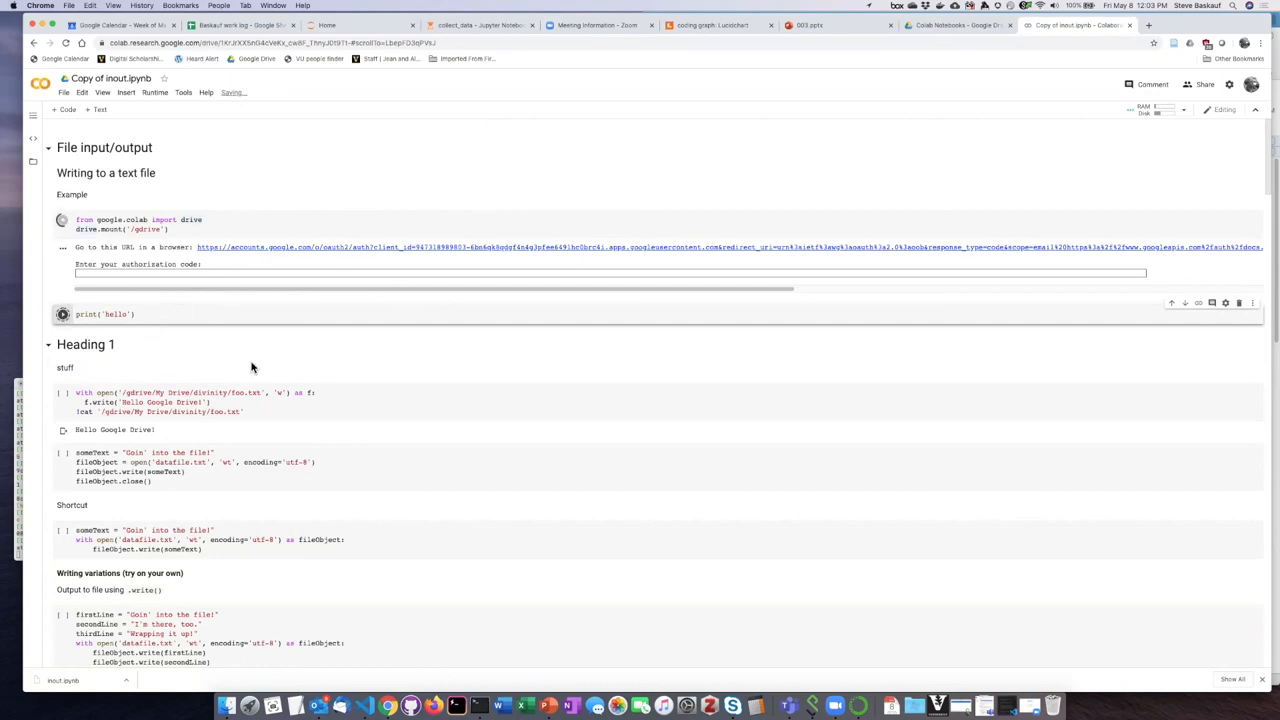
Step: Save the notebook via File > Save, then close its tab, confirming Leave
left_click(64, 92)
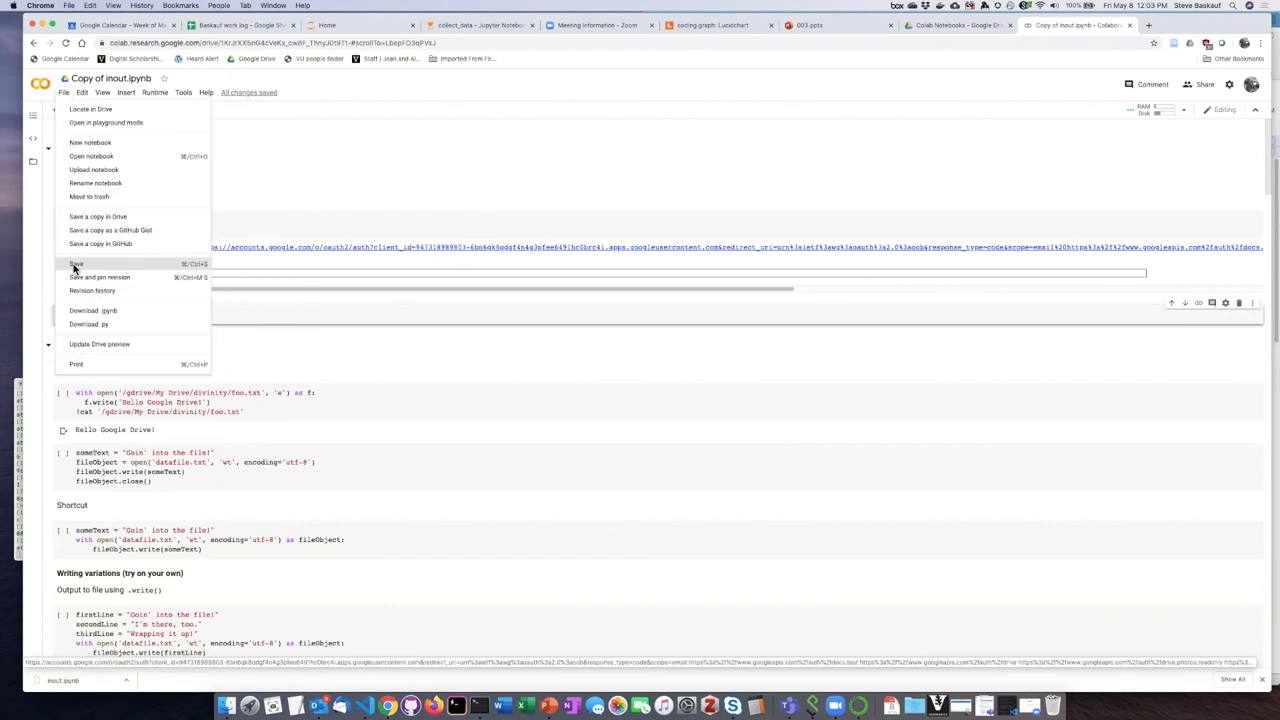
left_click(76, 263)
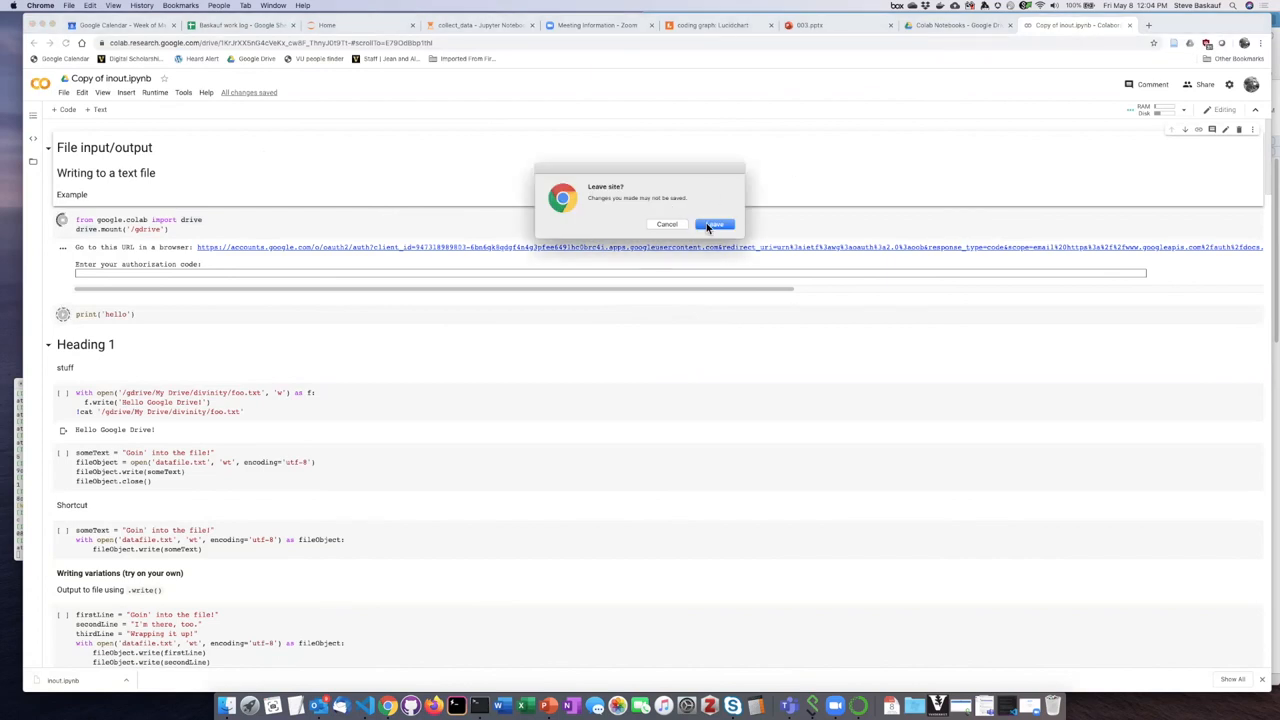
left_click(714, 224)
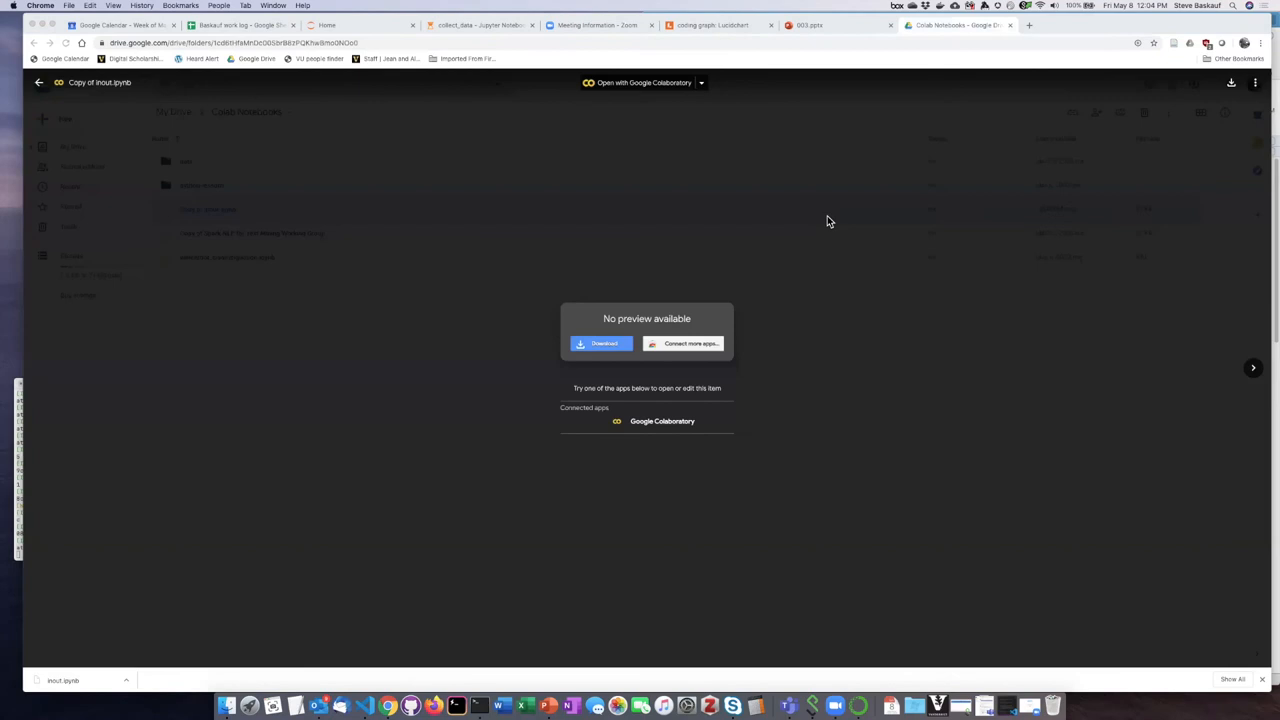
mouse_move(282, 161)
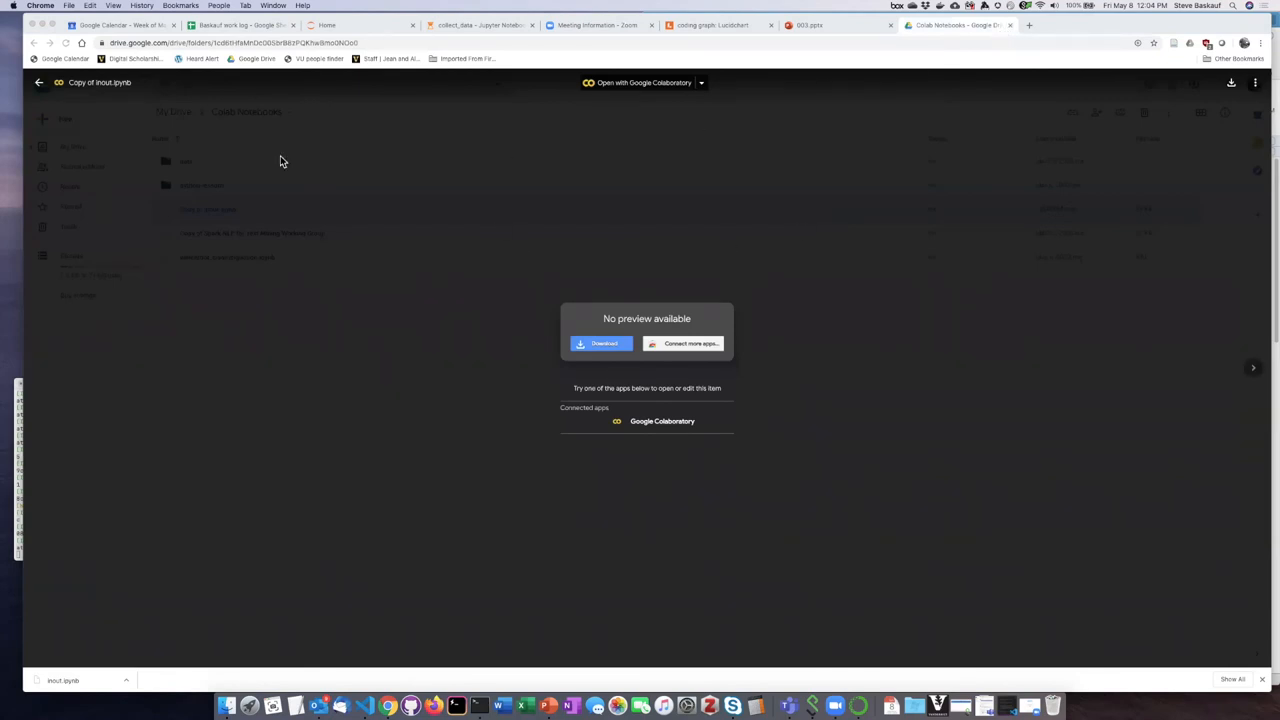